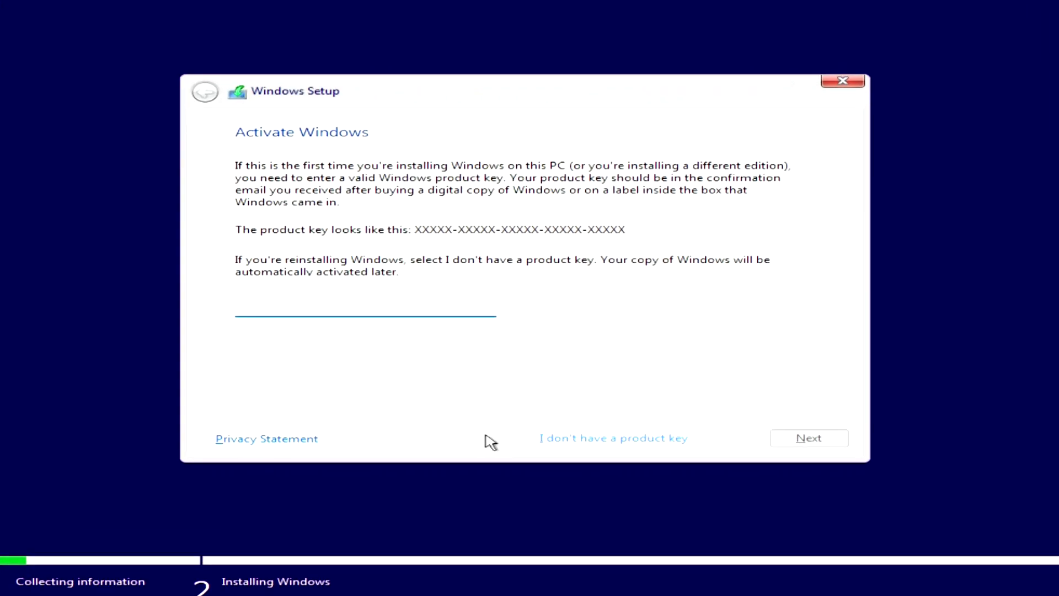
Step: Continue Windows Setup without a product key via 'I don't have a product key'
click(365, 306)
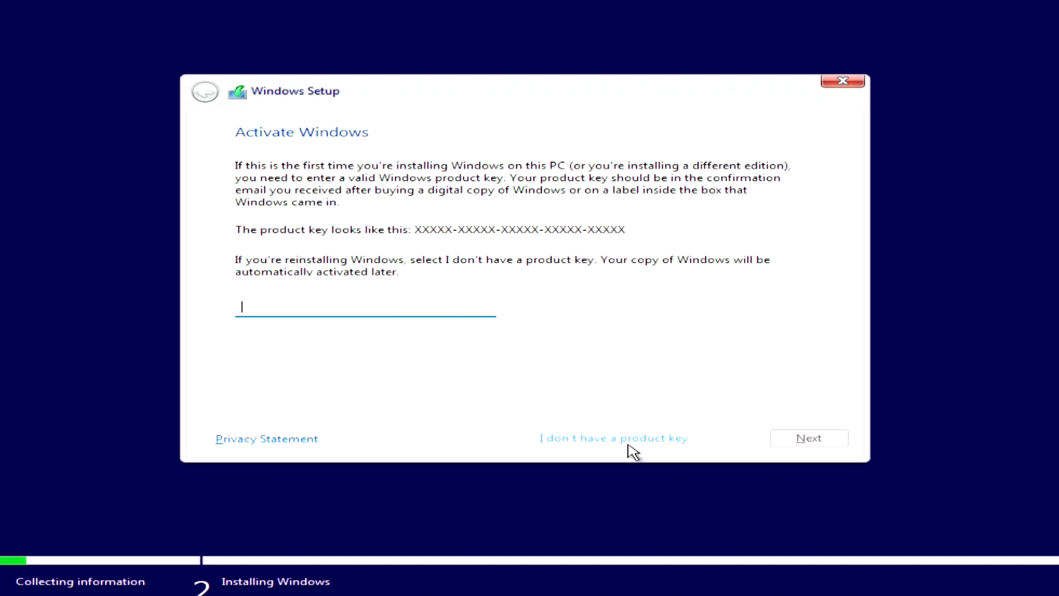
click(612, 438)
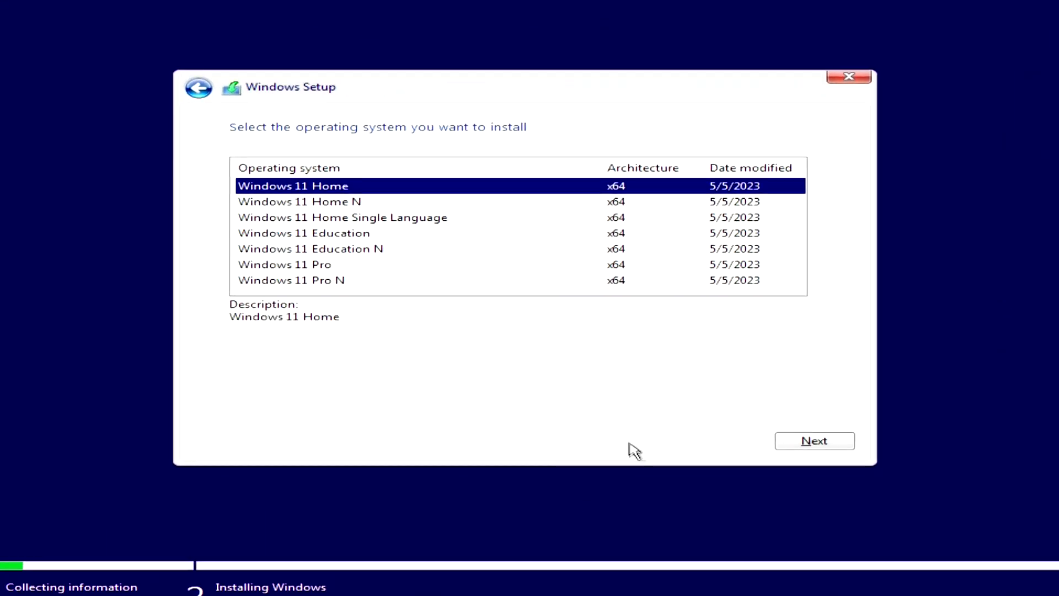
Step: Select Windows 11 Pro as the edition to install
click(283, 263)
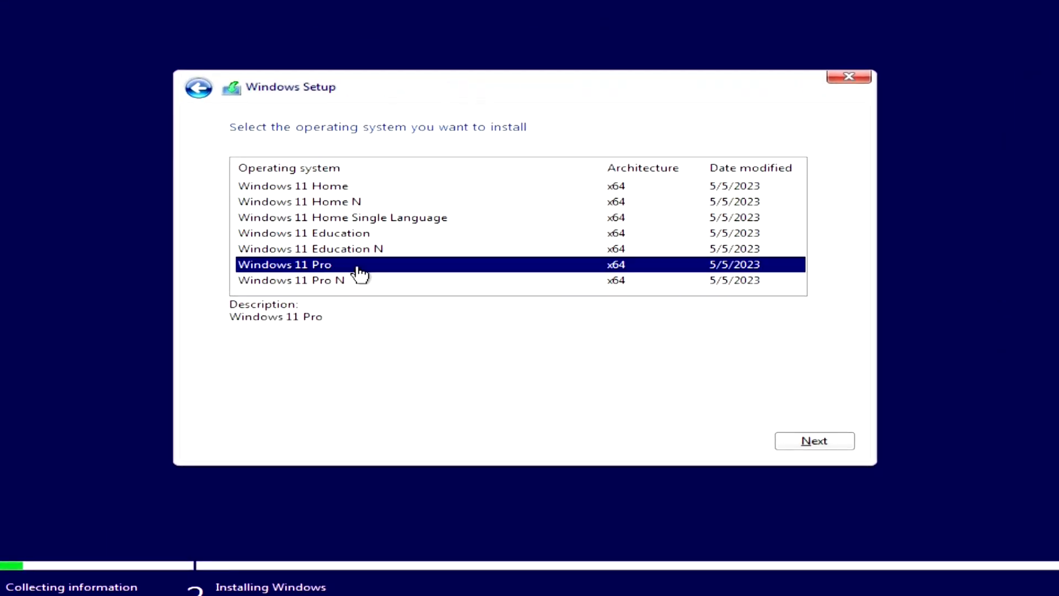
mouse_move(672, 442)
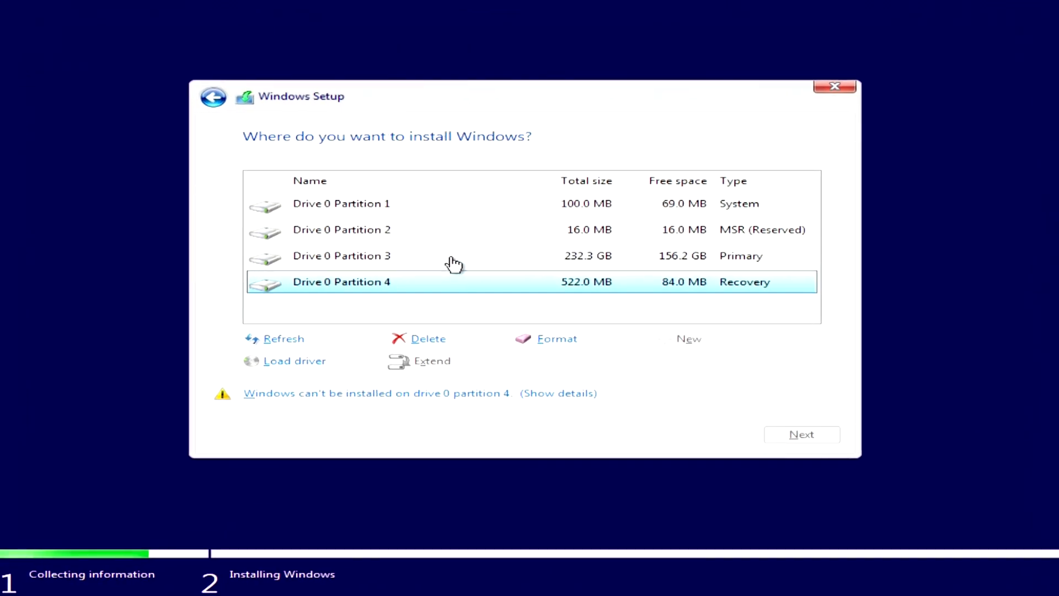
Step: Start installing Windows onto Drive 0 Partition 3, the 232.3 GB primary partition
click(452, 255)
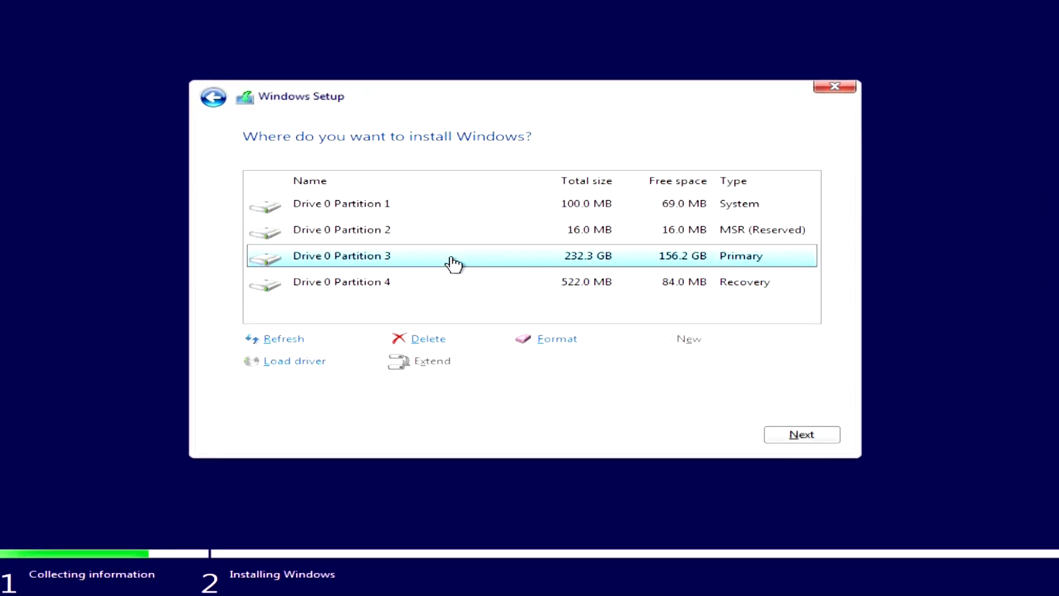
mouse_move(780, 455)
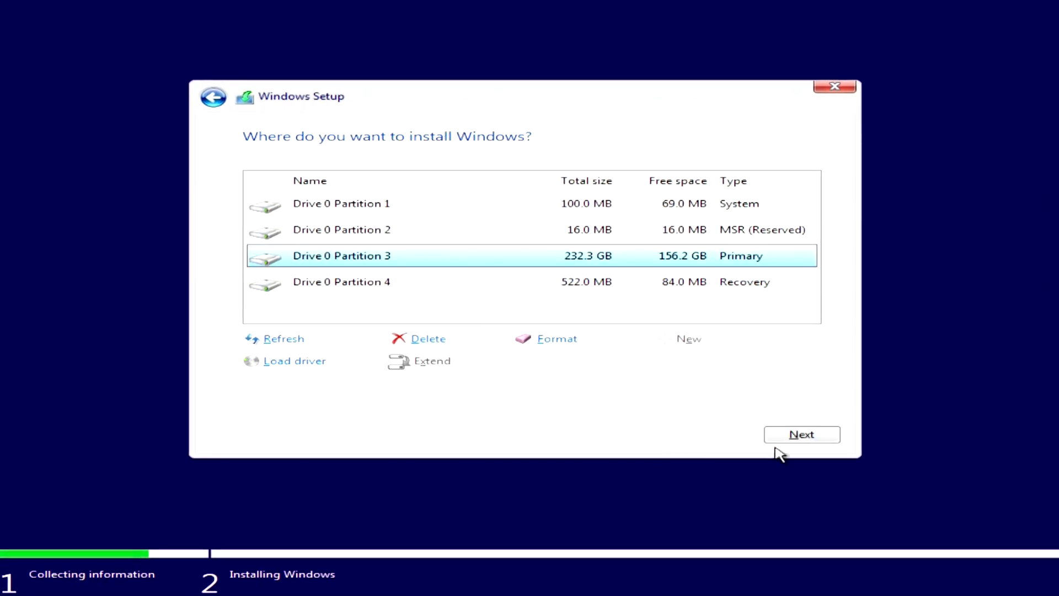
click(801, 434)
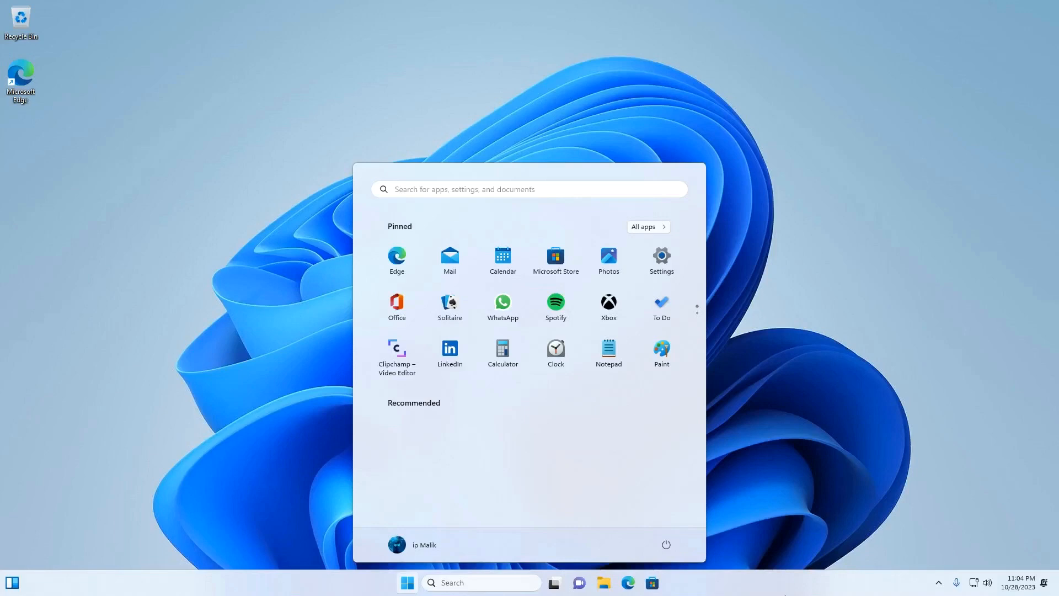
mouse_move(736, 324)
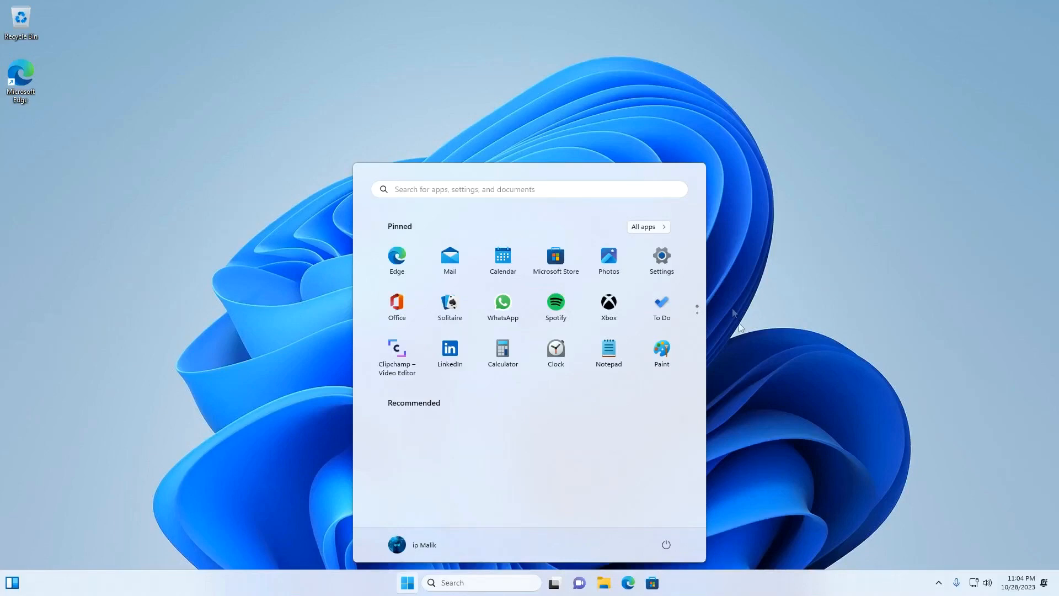
Step: Confirm in Settings > System > Activation that Windows 11 Pro is activated with a digital license, then close it
click(661, 257)
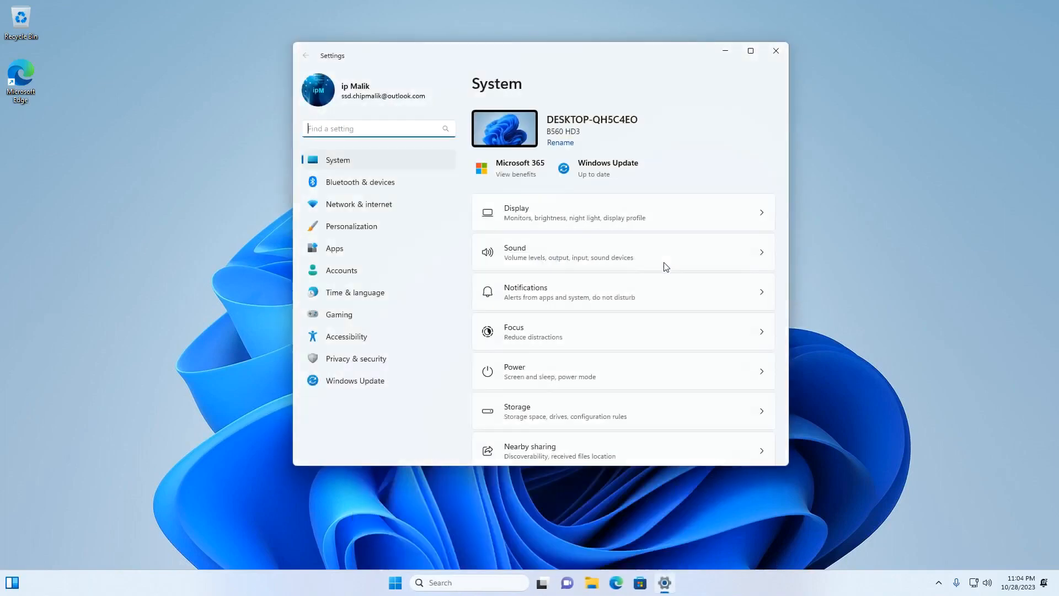
scroll(down, 3)
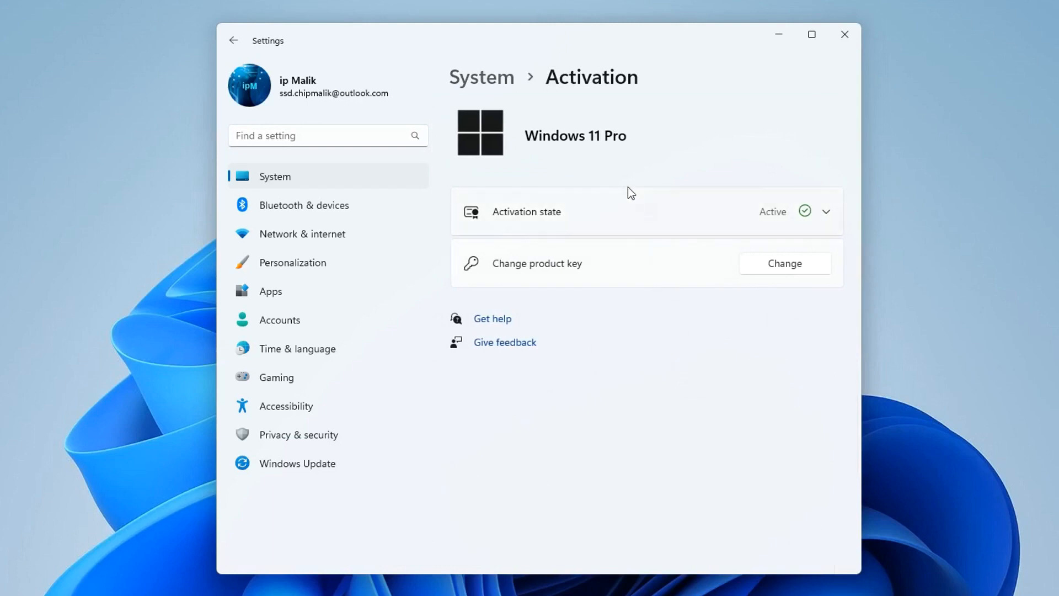
mouse_move(607, 151)
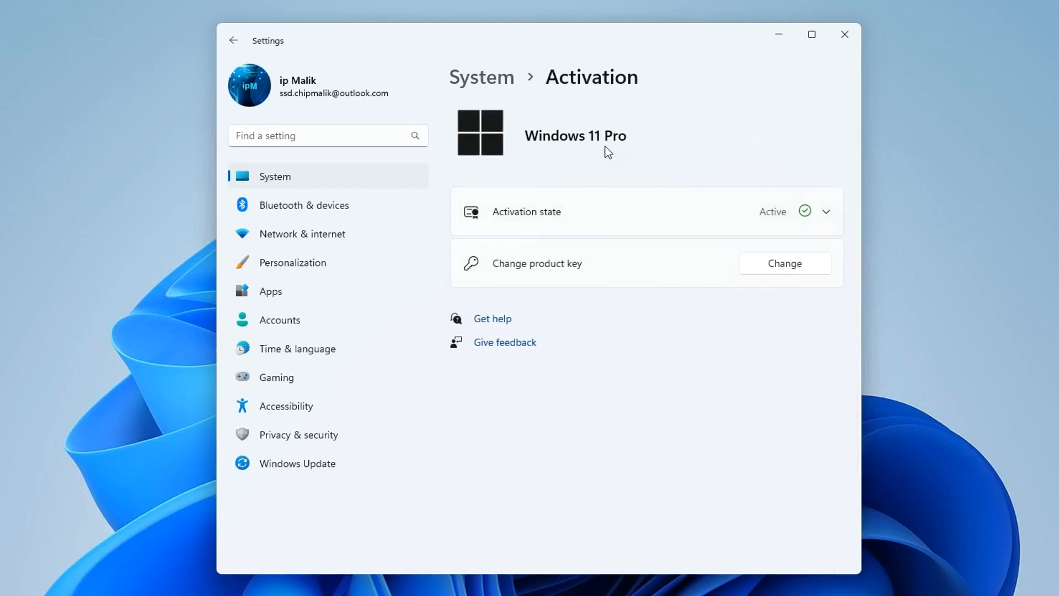
click(825, 212)
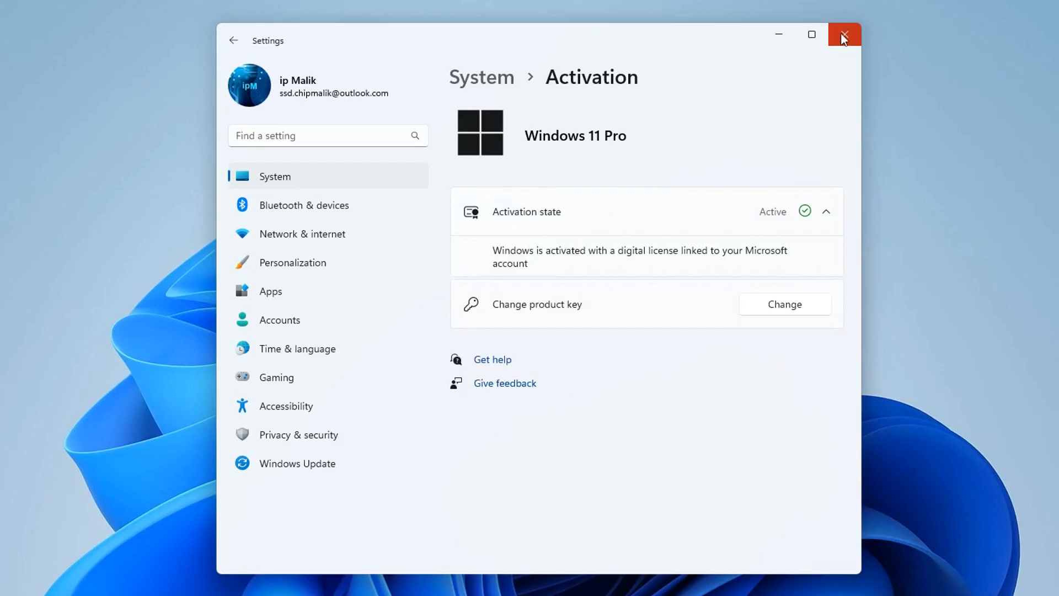
click(843, 34)
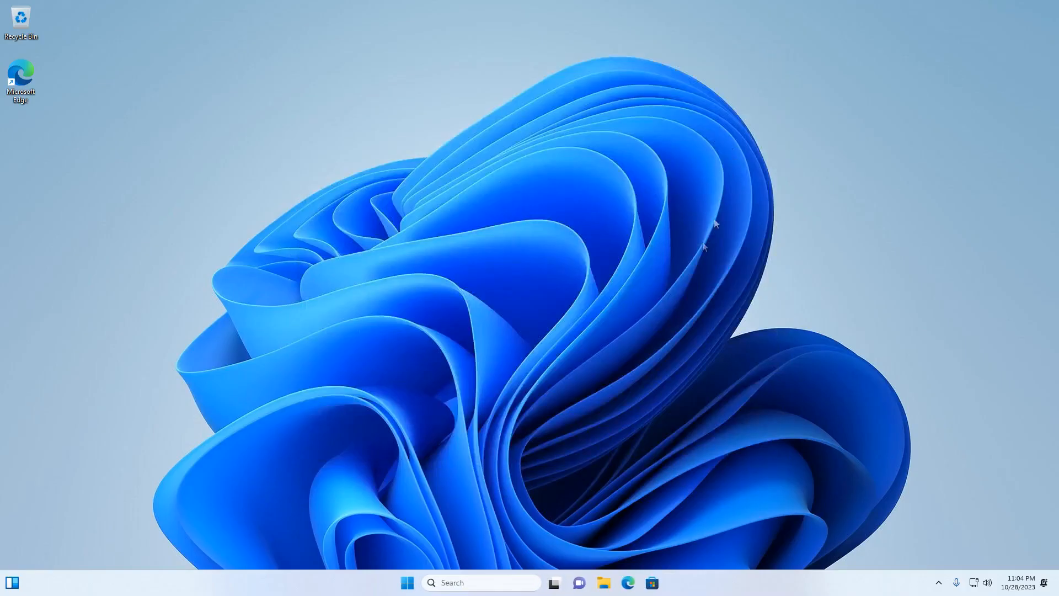
click(603, 582)
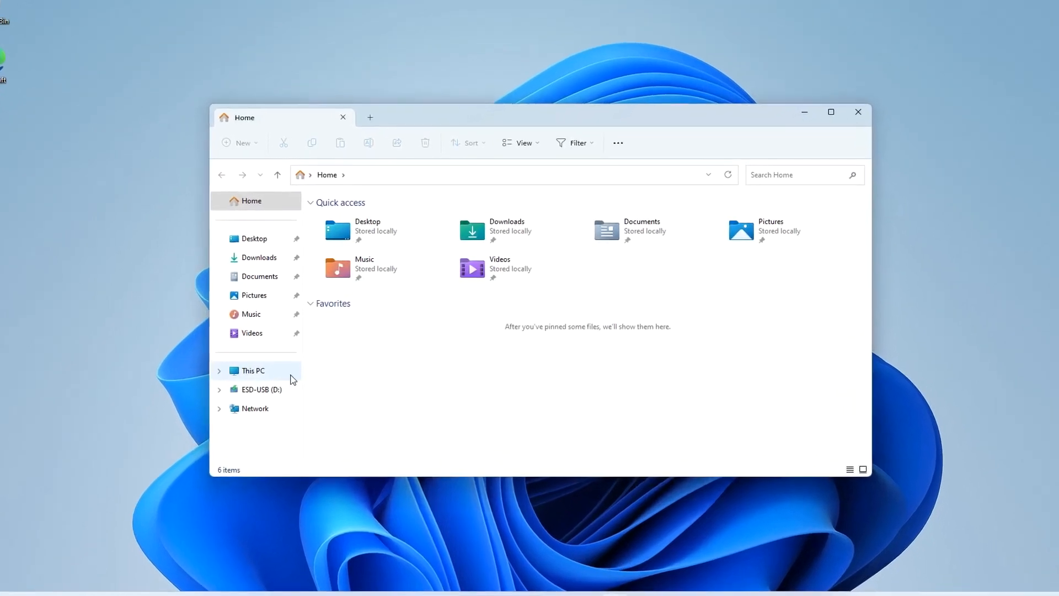
Step: Browse into C:\Windows.old\Users from This PC
click(251, 371)
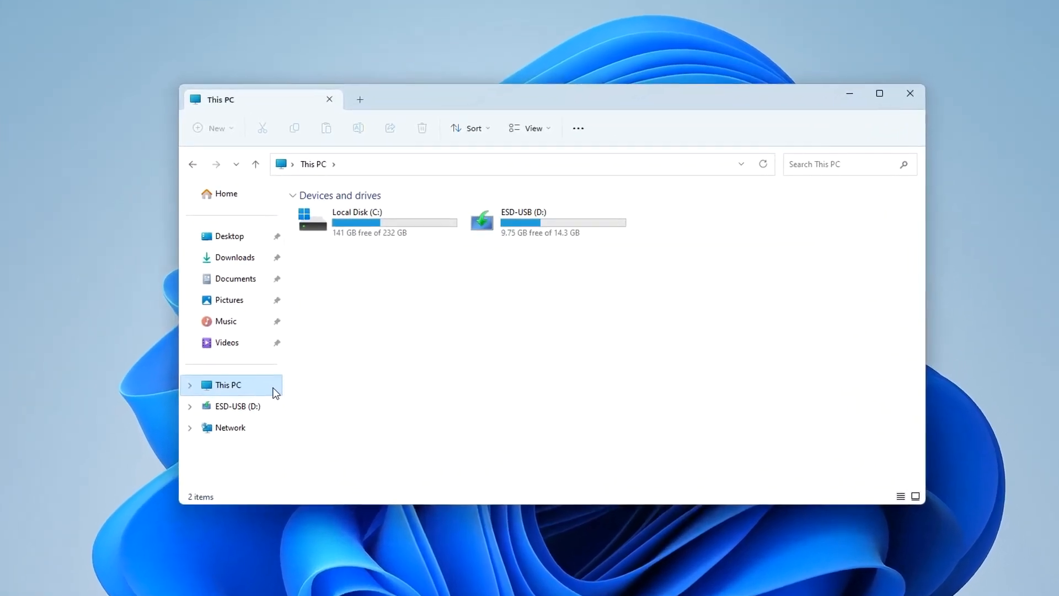
double_click(358, 221)
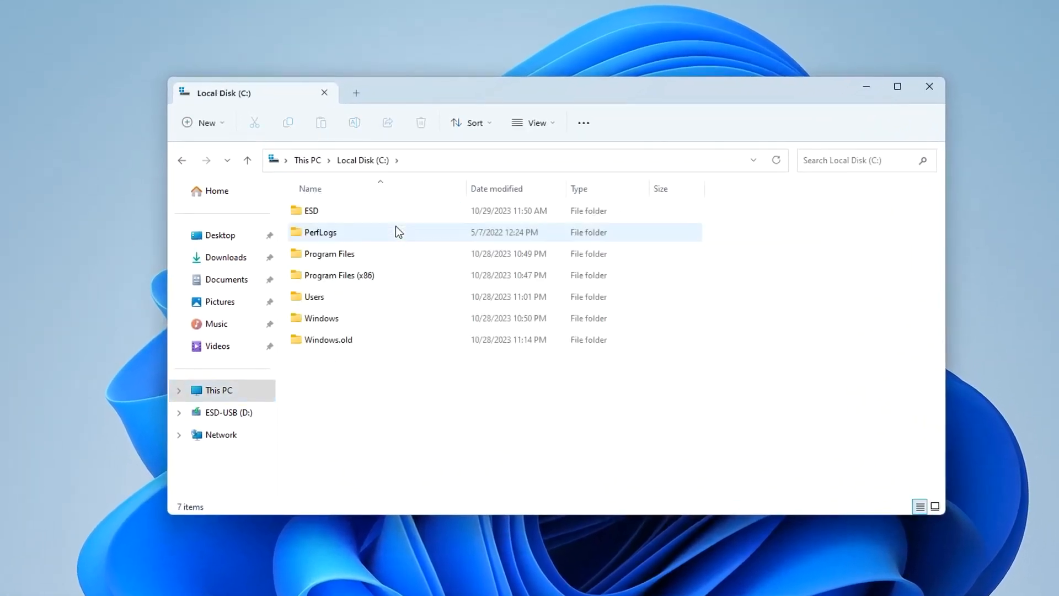
click(329, 338)
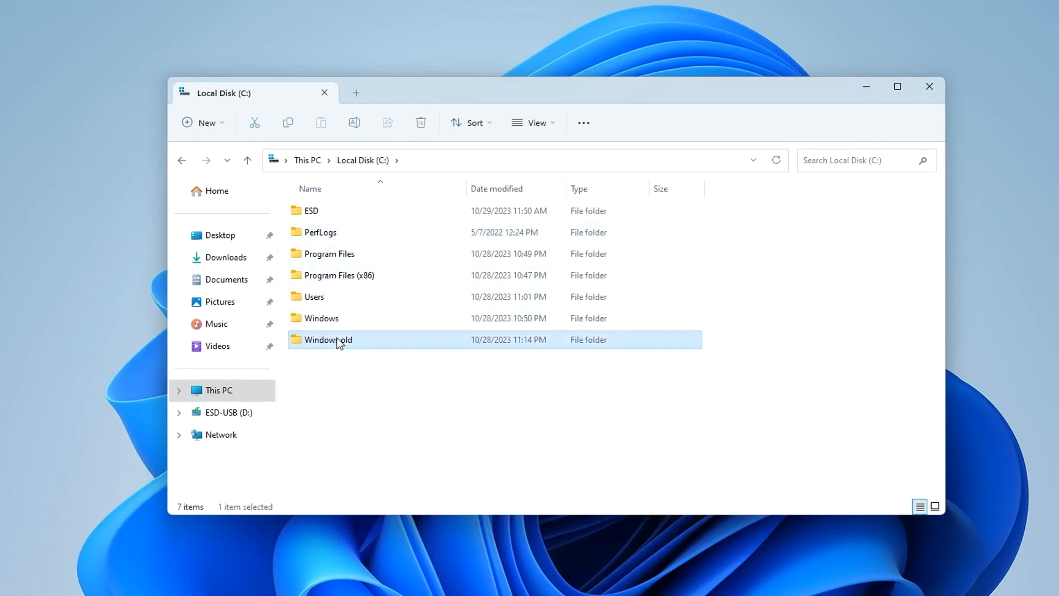
mouse_move(381, 361)
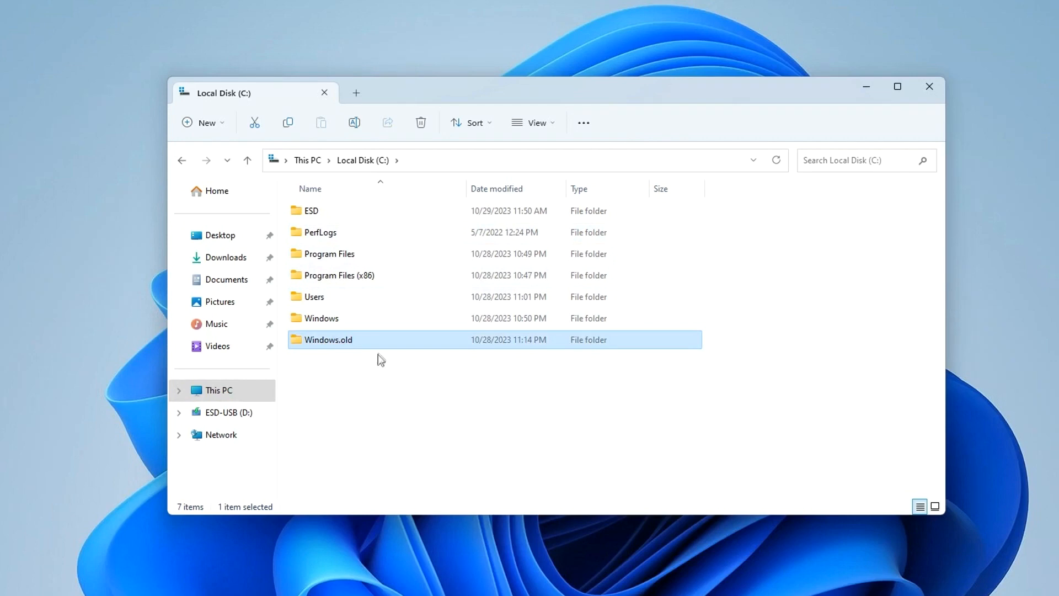
double_click(329, 339)
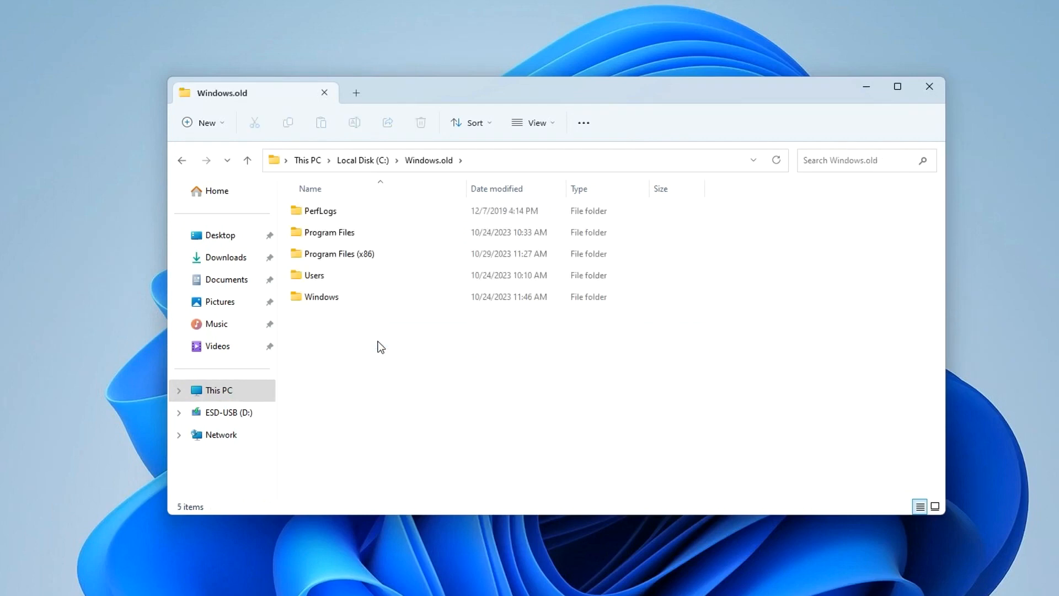
double_click(314, 275)
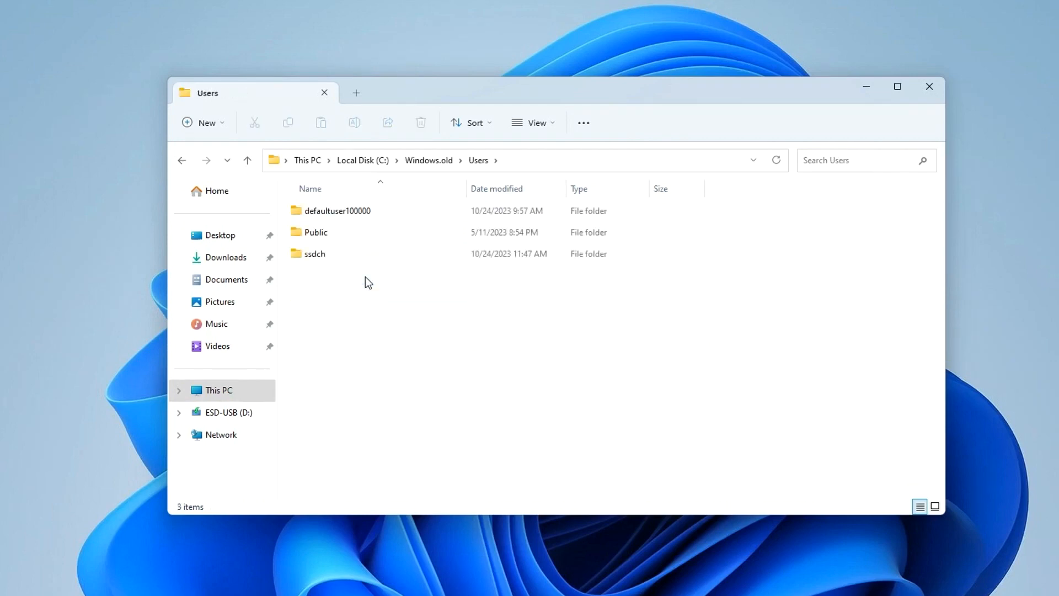
Step: Open the old user's profile, then its OneDrive Desktop folder
click(314, 254)
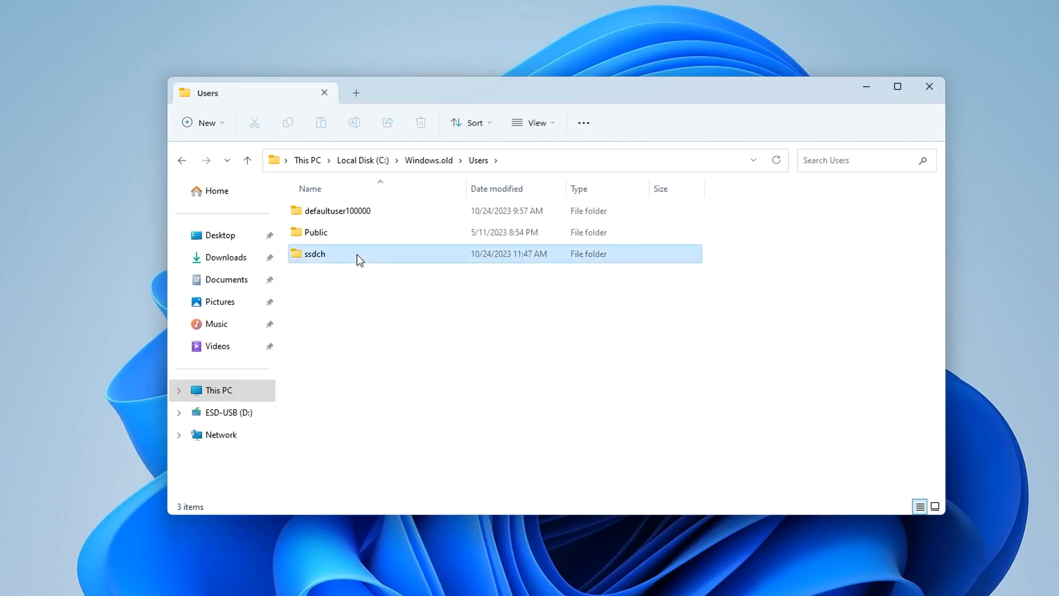
double_click(315, 254)
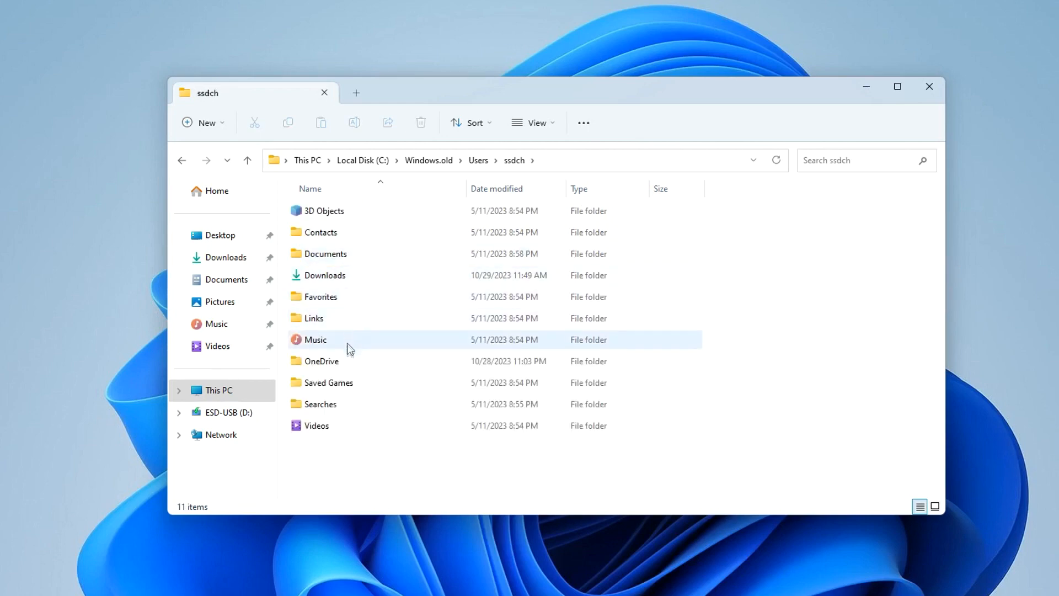
double_click(321, 361)
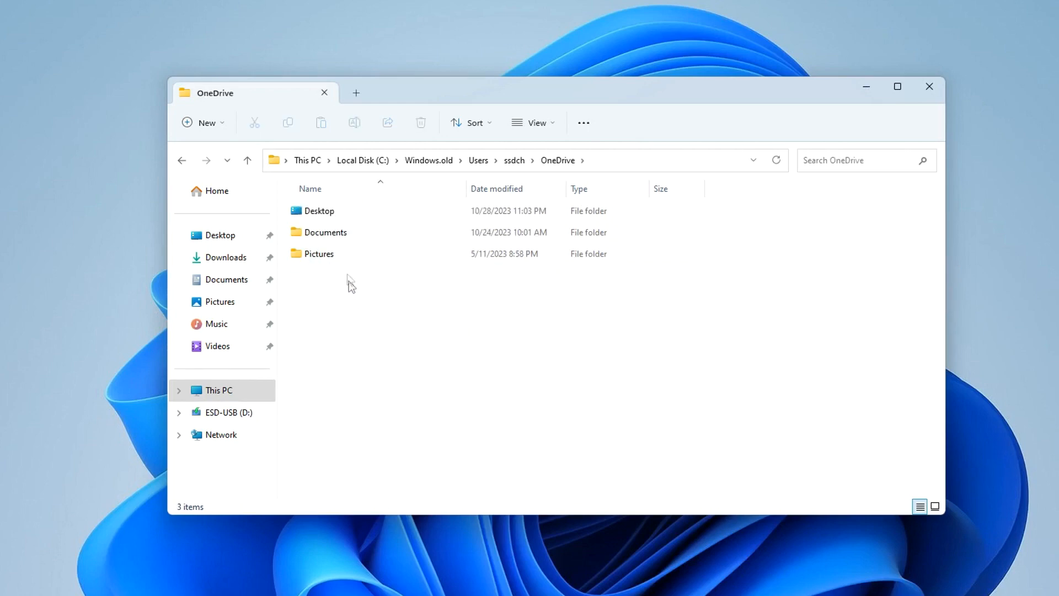
double_click(317, 209)
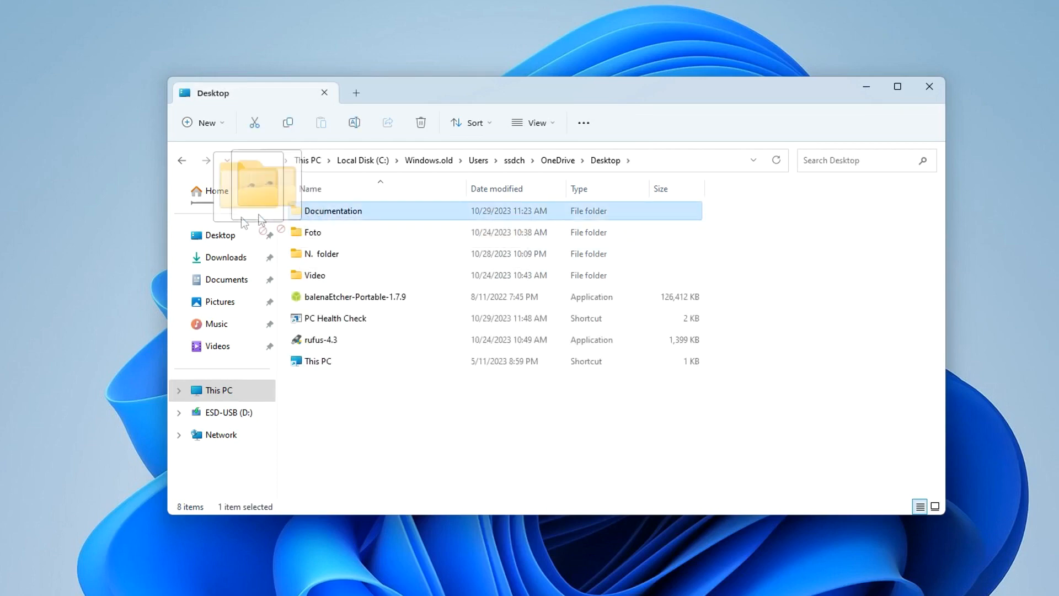
Step: Drag the Video and Foto folders onto the new desktop and play the first recovered video
drag(331, 209, 120, 166)
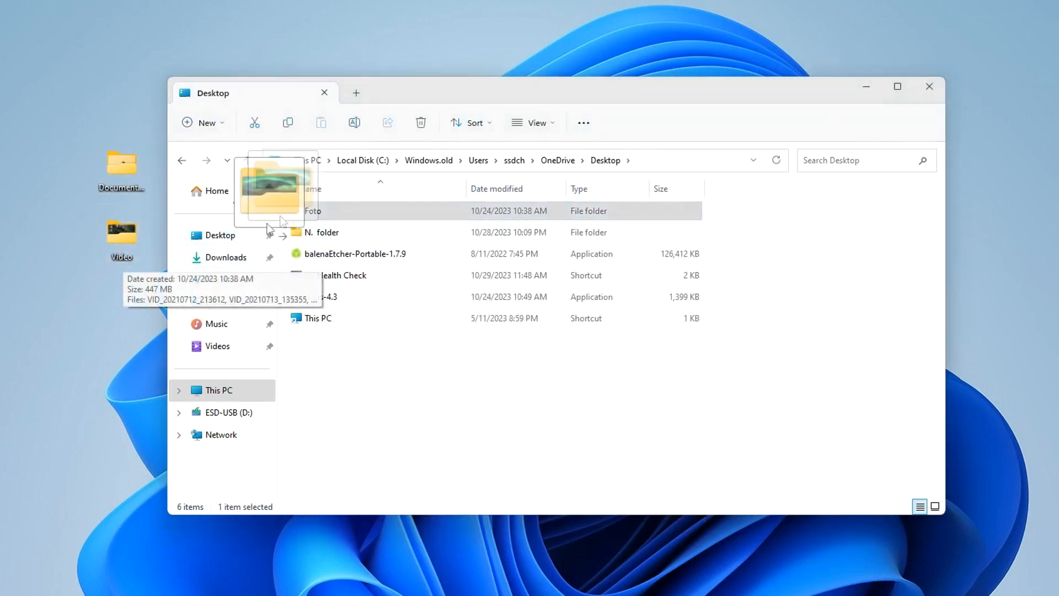
drag(273, 186, 117, 300)
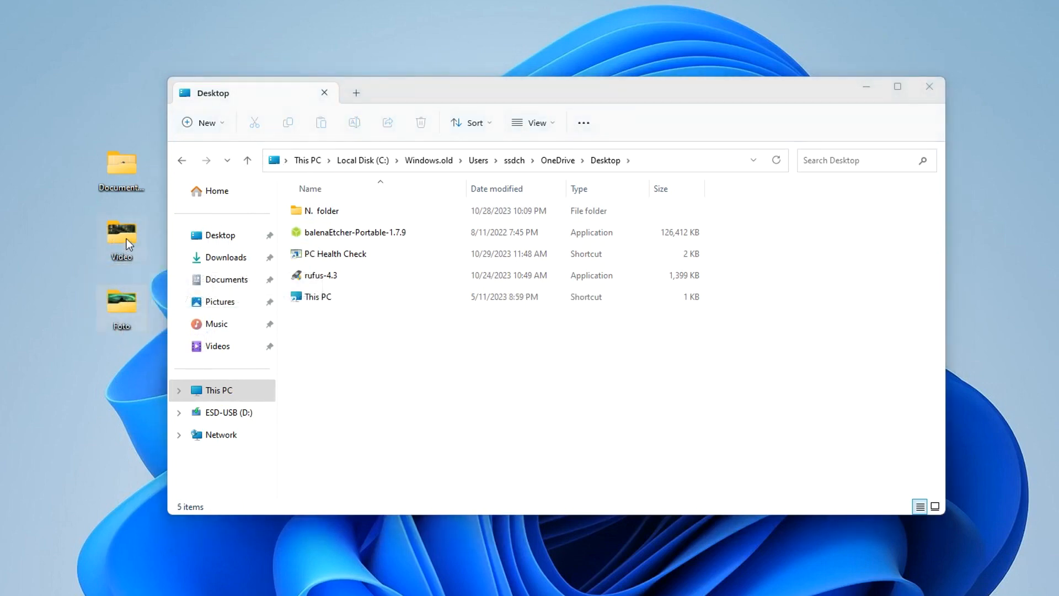
double_click(121, 230)
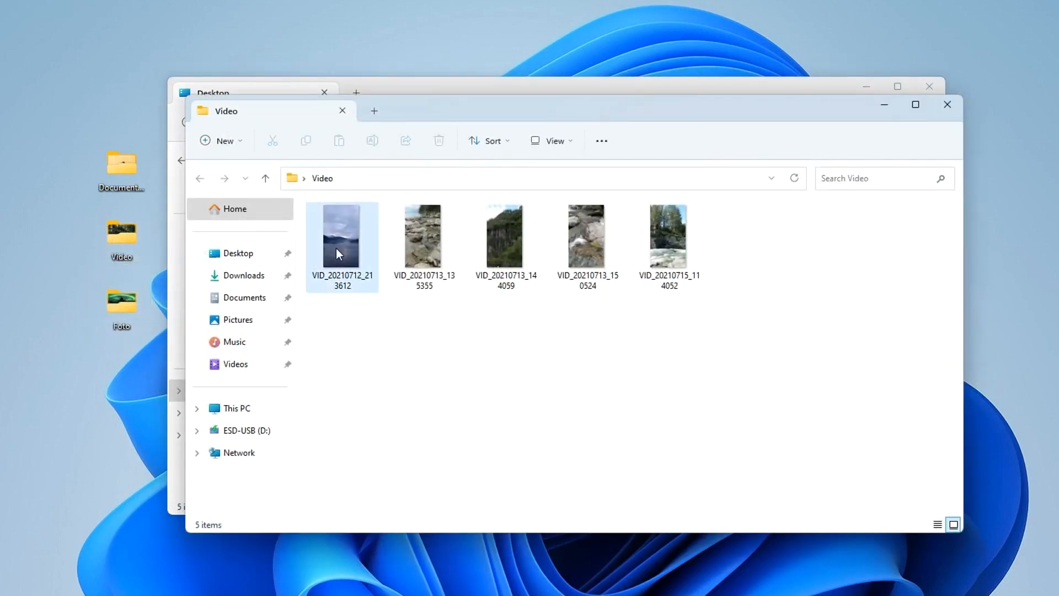
double_click(342, 236)
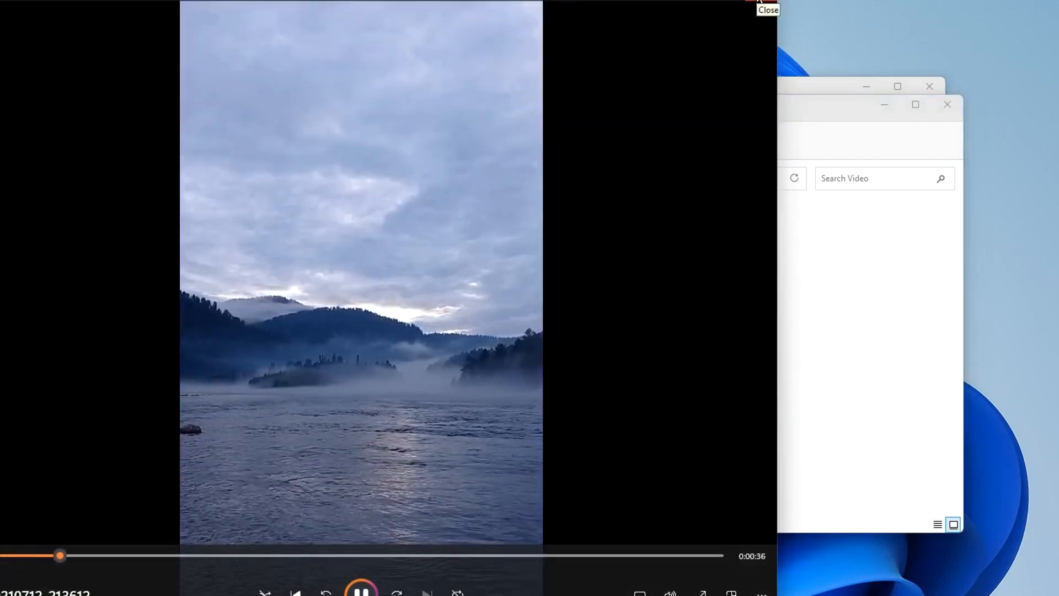
Step: Close the video, check the recovered Documentation folder's contents, and close its window
click(768, 10)
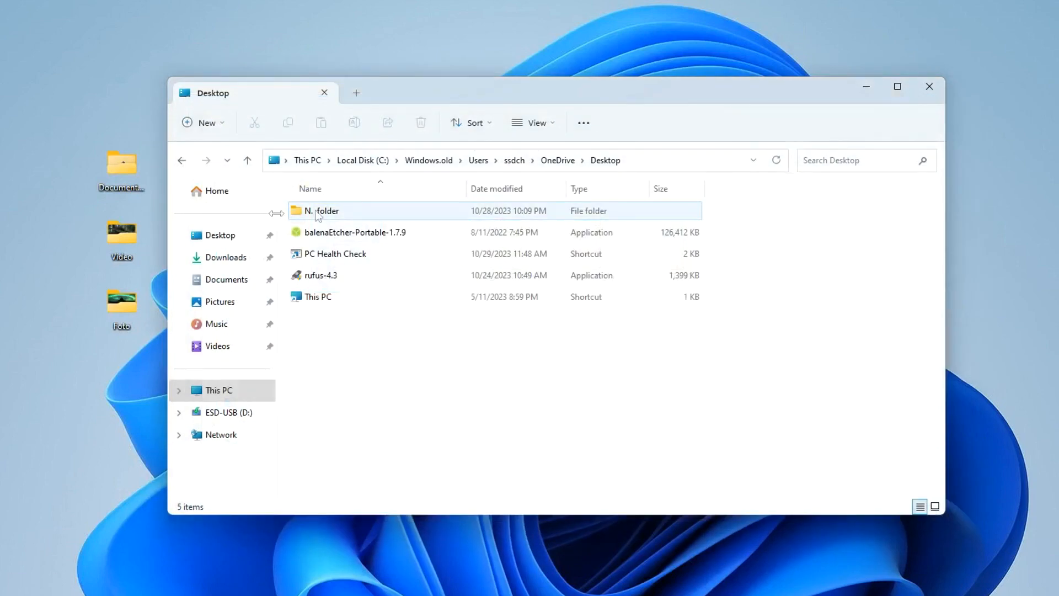
double_click(323, 209)
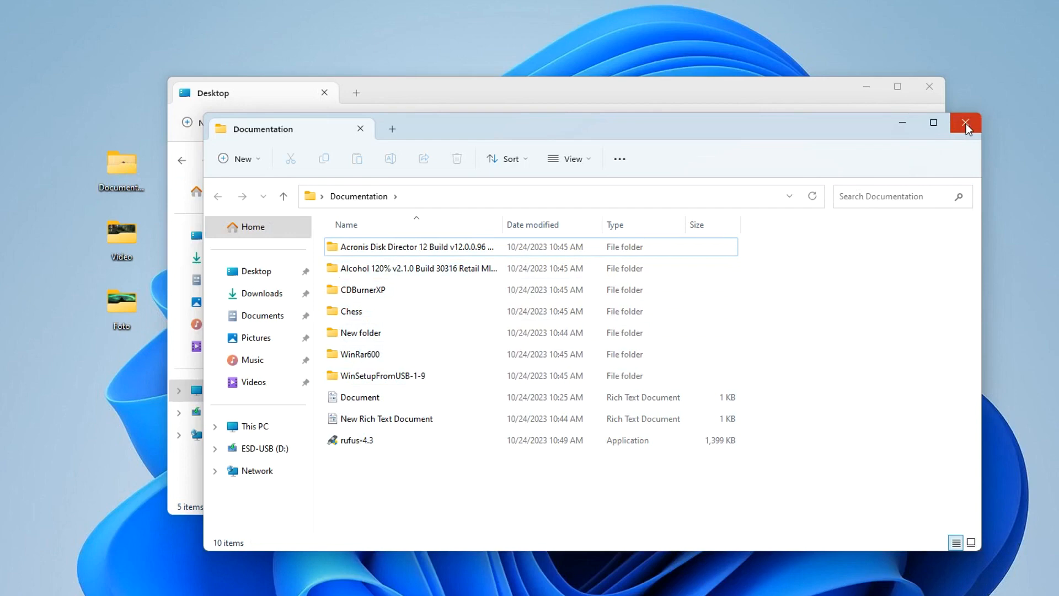
click(964, 122)
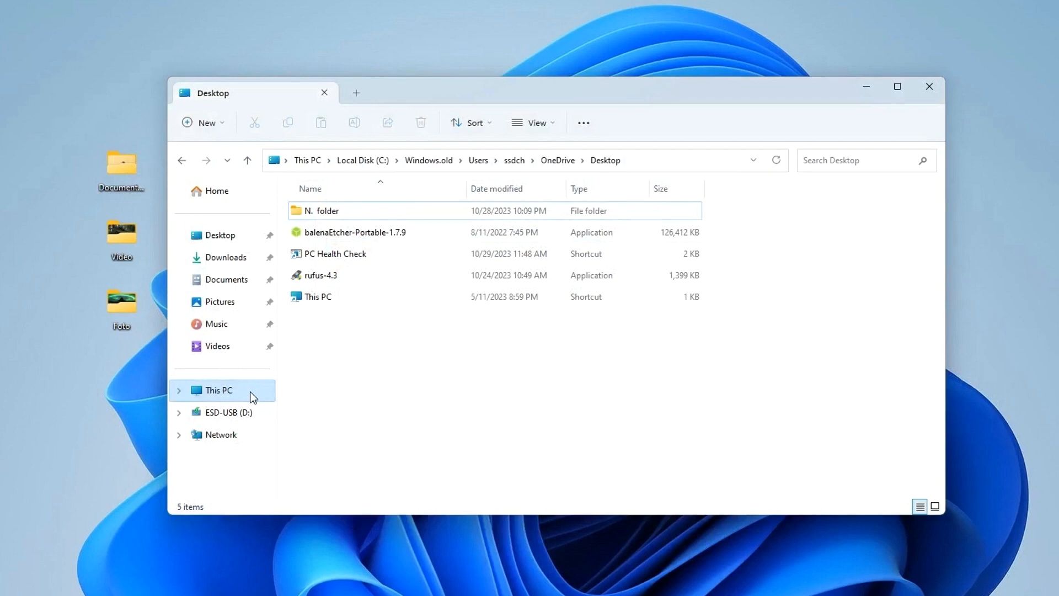
Step: Browse to C:\Windows.old\Program Files (x86) from This PC
click(217, 389)
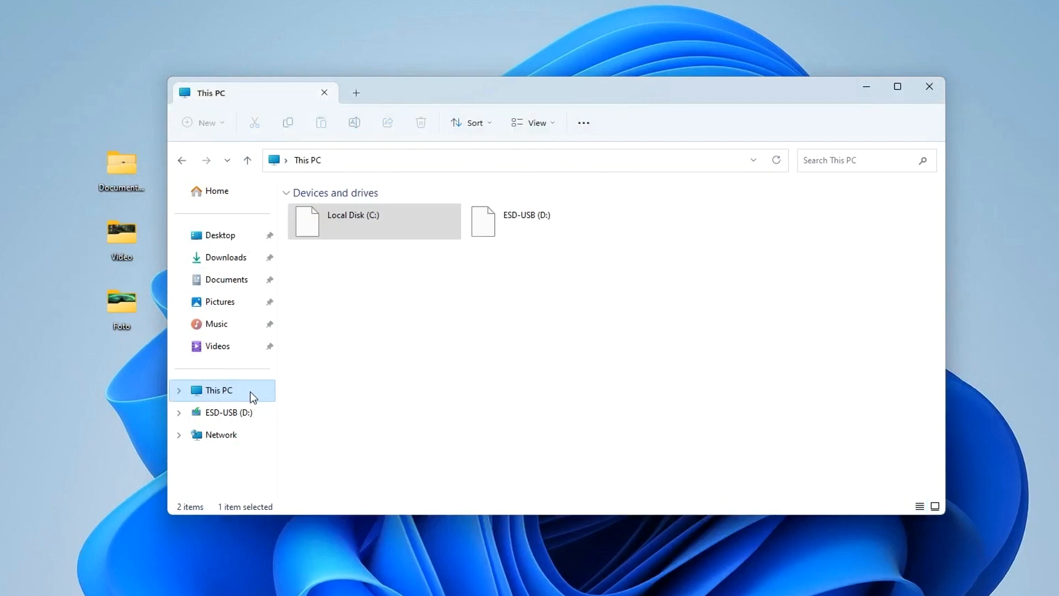
double_click(352, 215)
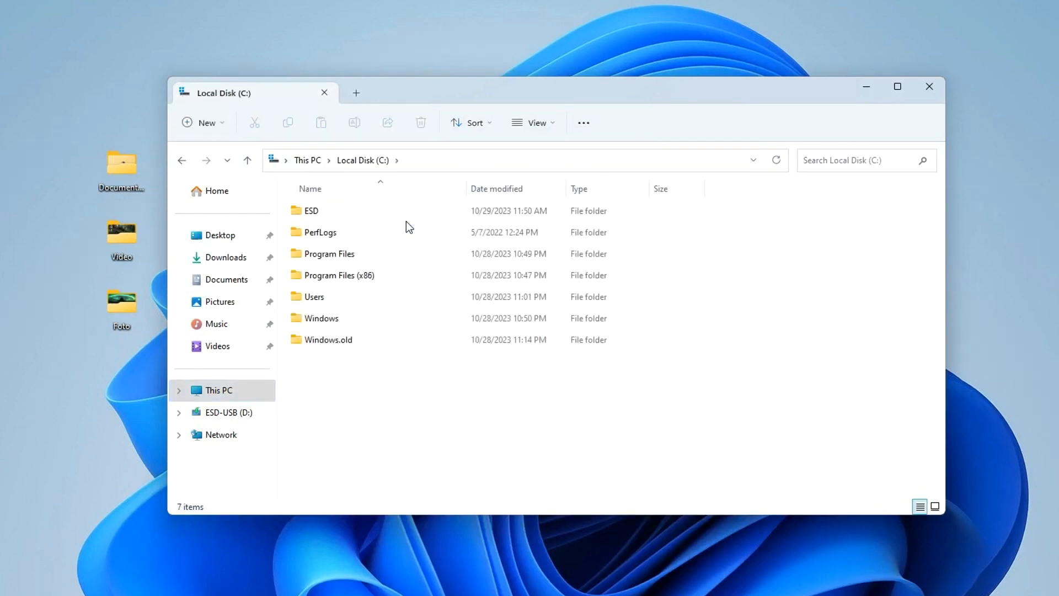
click(328, 339)
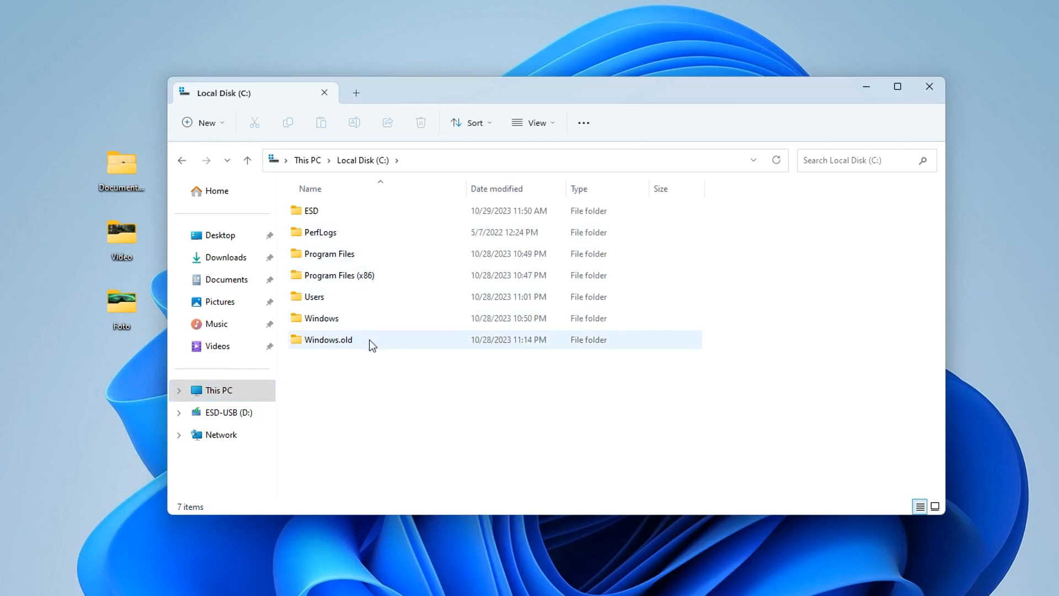
double_click(328, 339)
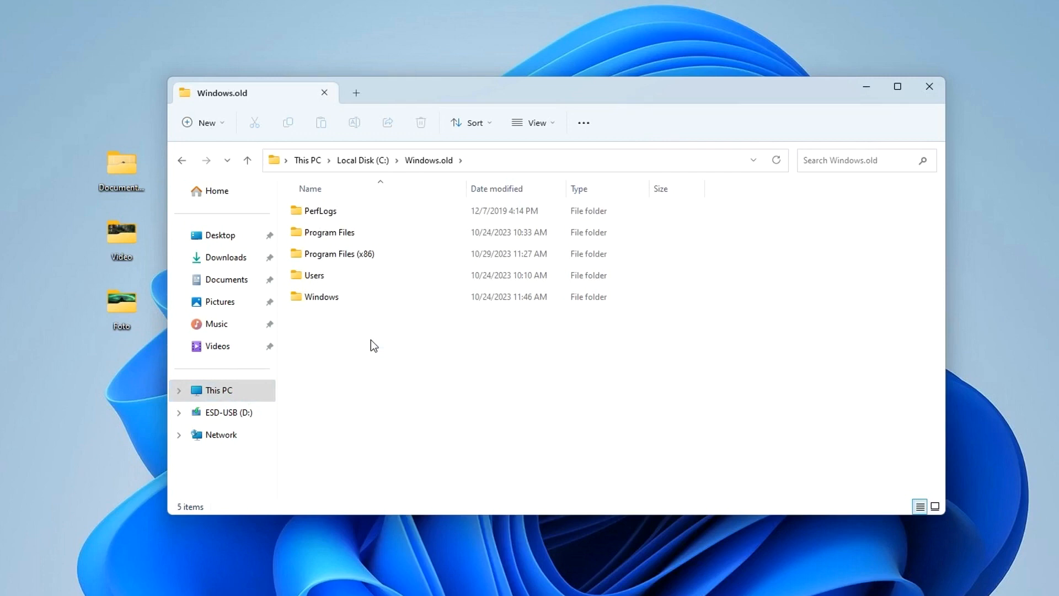
double_click(338, 253)
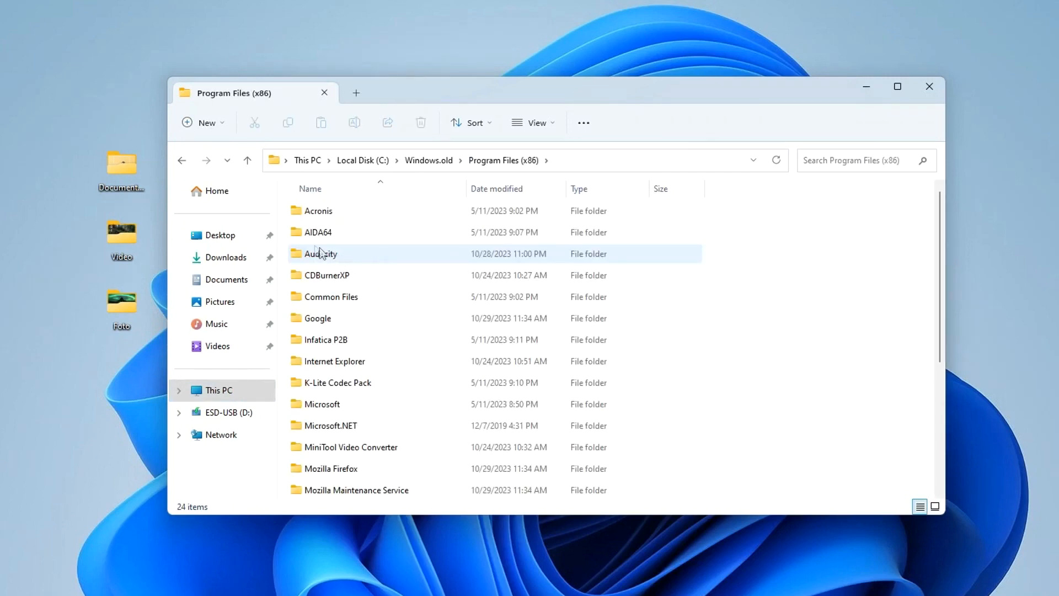
Step: Send aida64.exe from the old AIDA64 folder to the desktop as a shortcut and launch AIDA64 from it
double_click(317, 232)
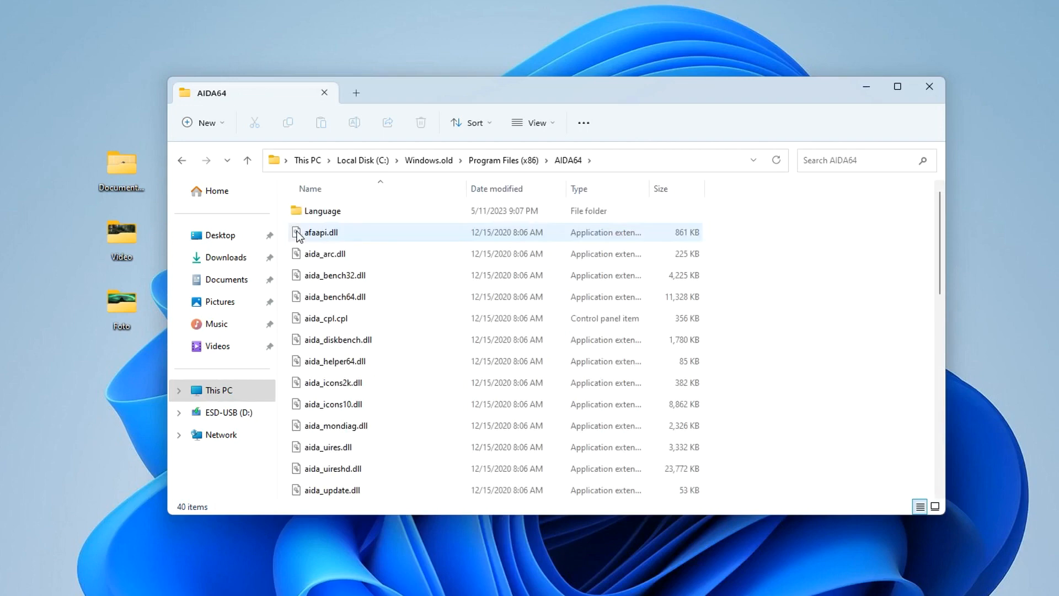
scroll(down, 3)
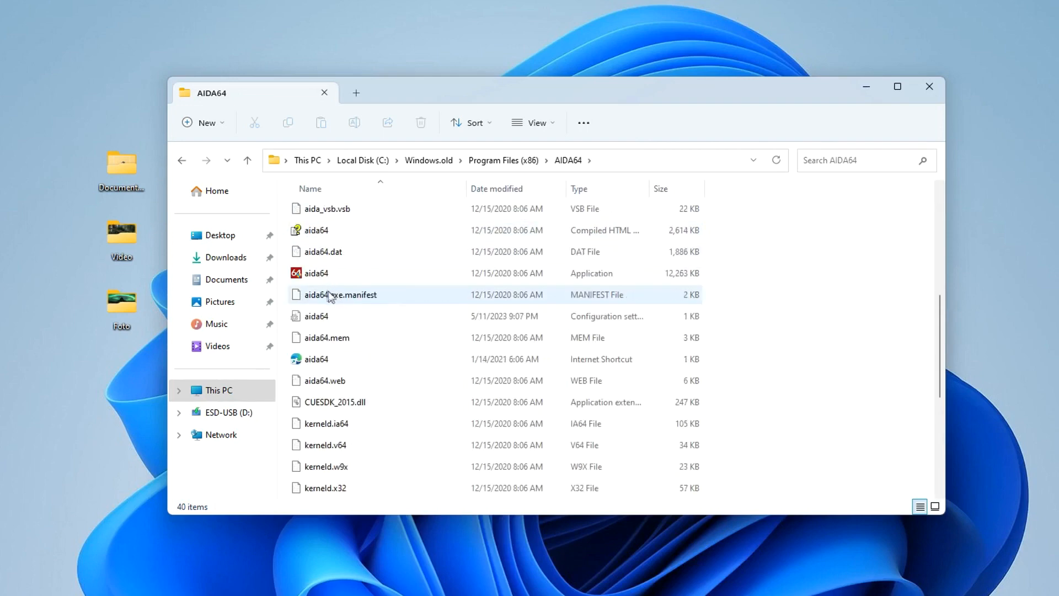
click(316, 272)
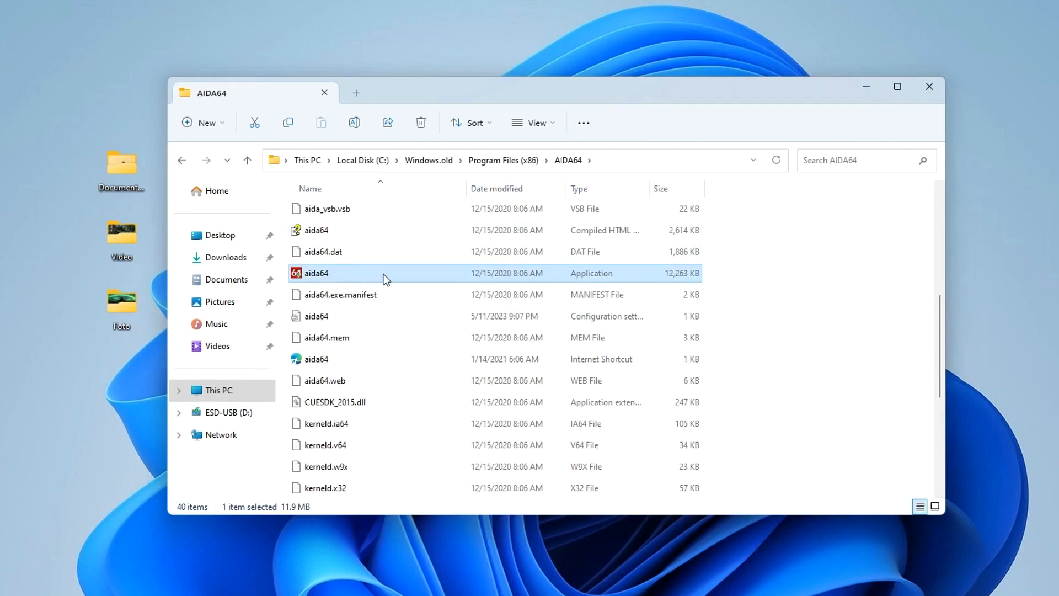
right_click(316, 273)
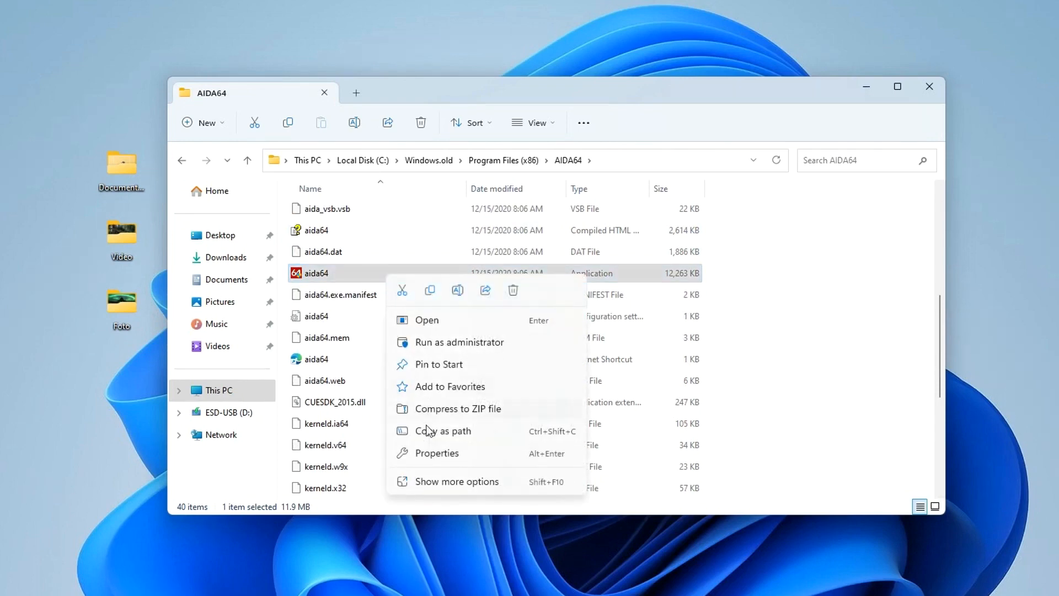
click(456, 481)
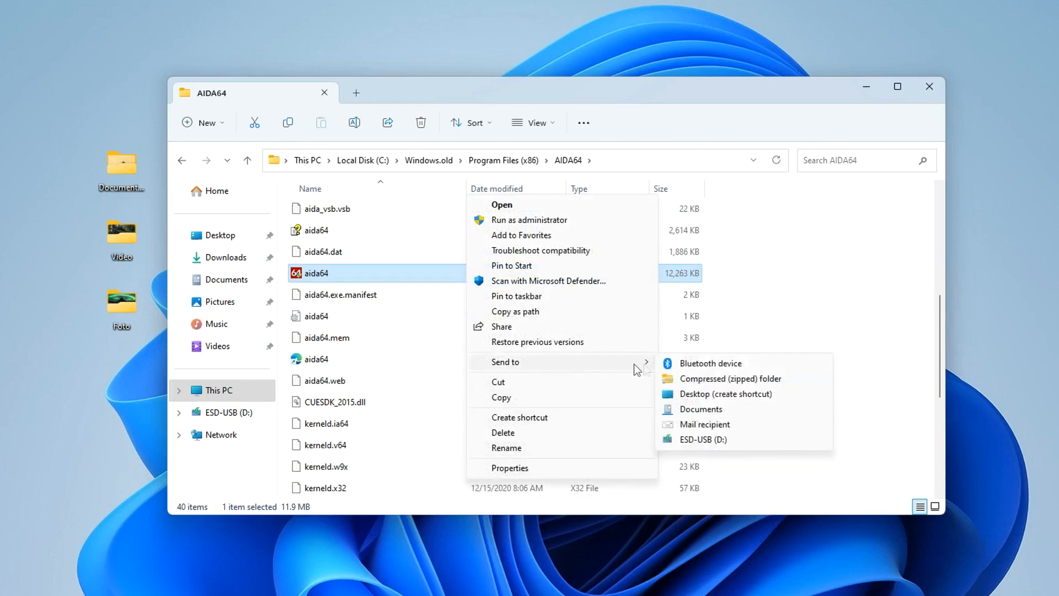
click(725, 394)
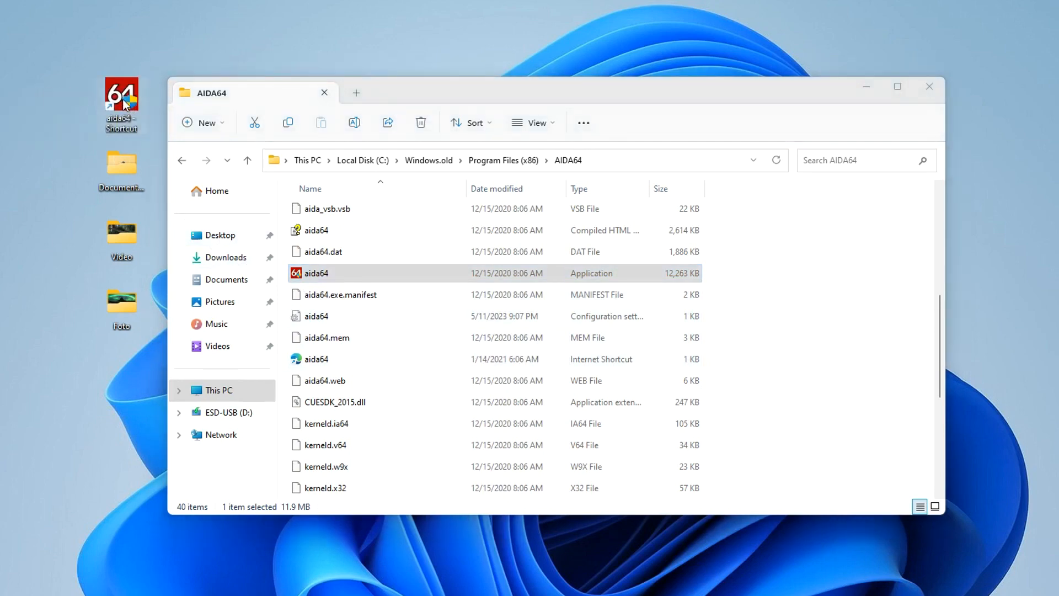
double_click(317, 273)
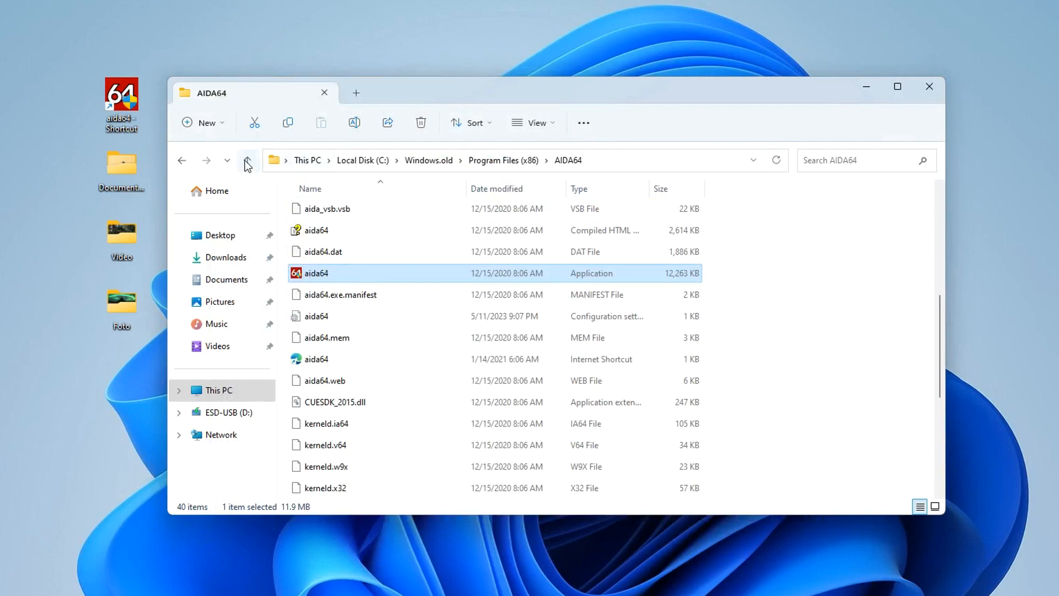
Step: Send audacity.exe from the old Audacity folder to the desktop as a shortcut
click(247, 160)
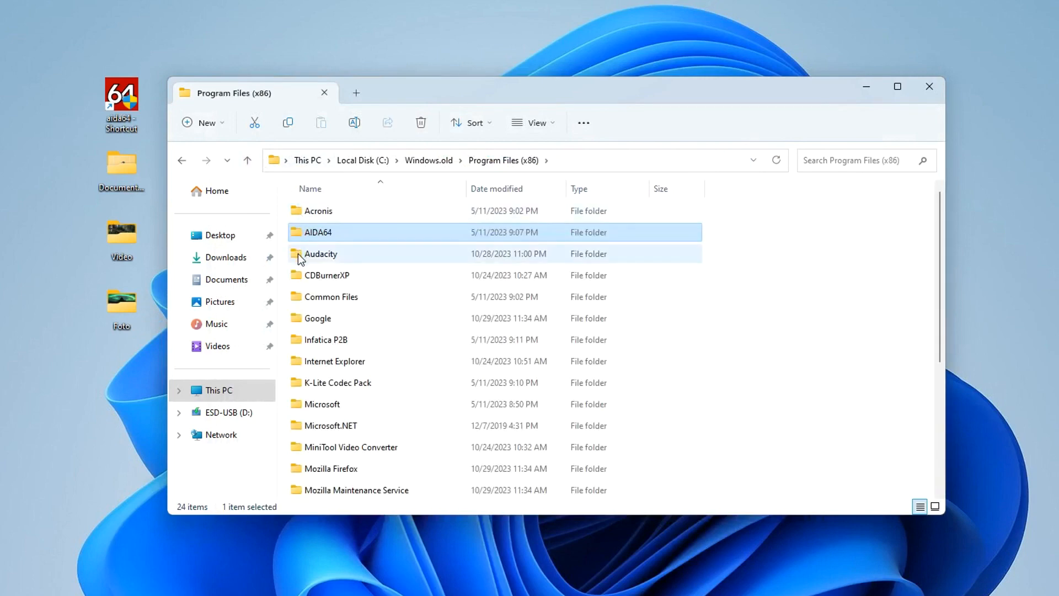
double_click(320, 254)
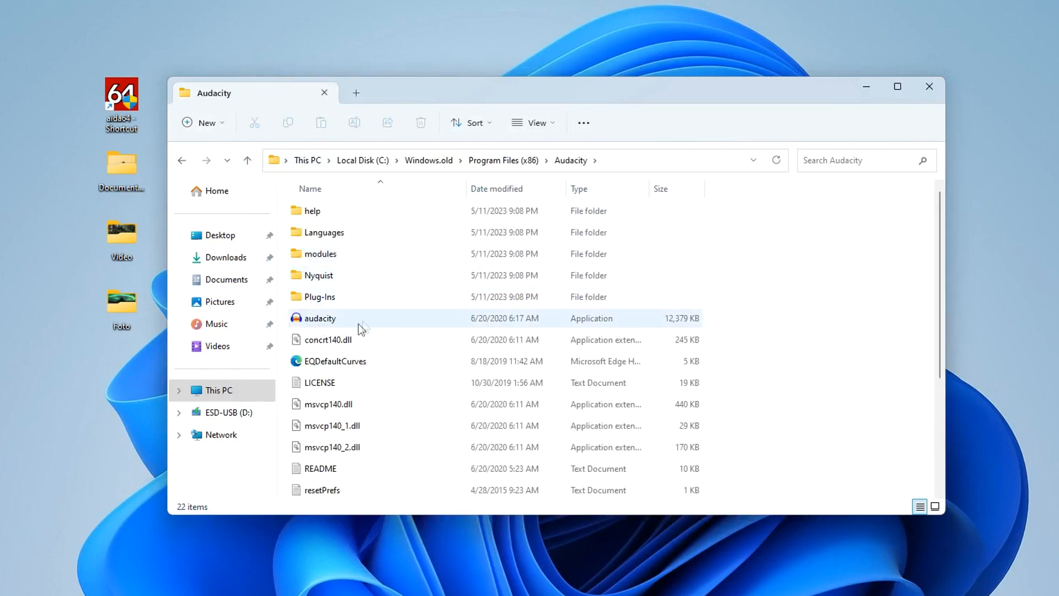
right_click(320, 317)
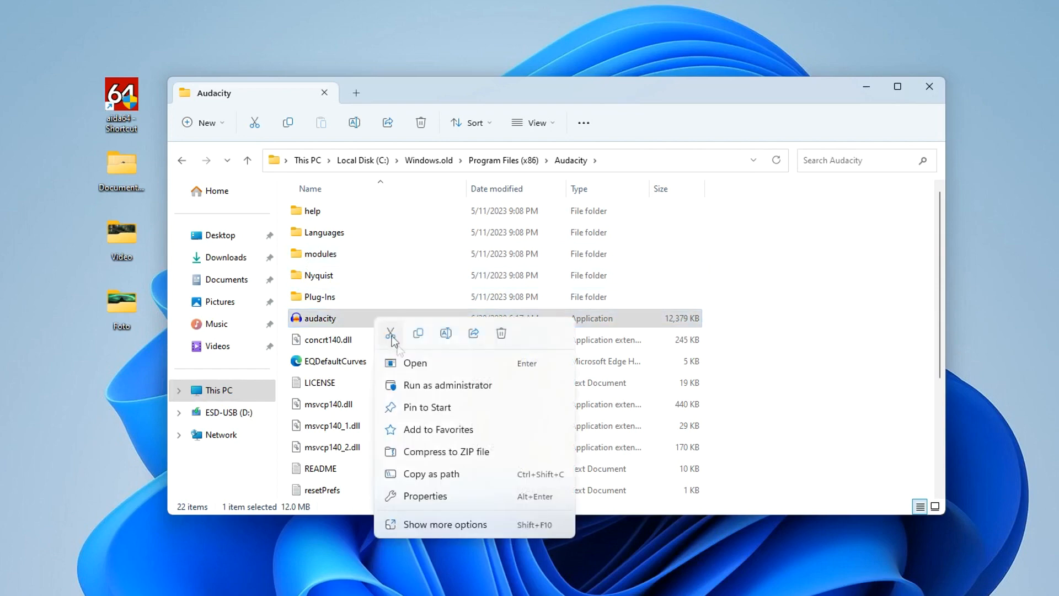
click(445, 524)
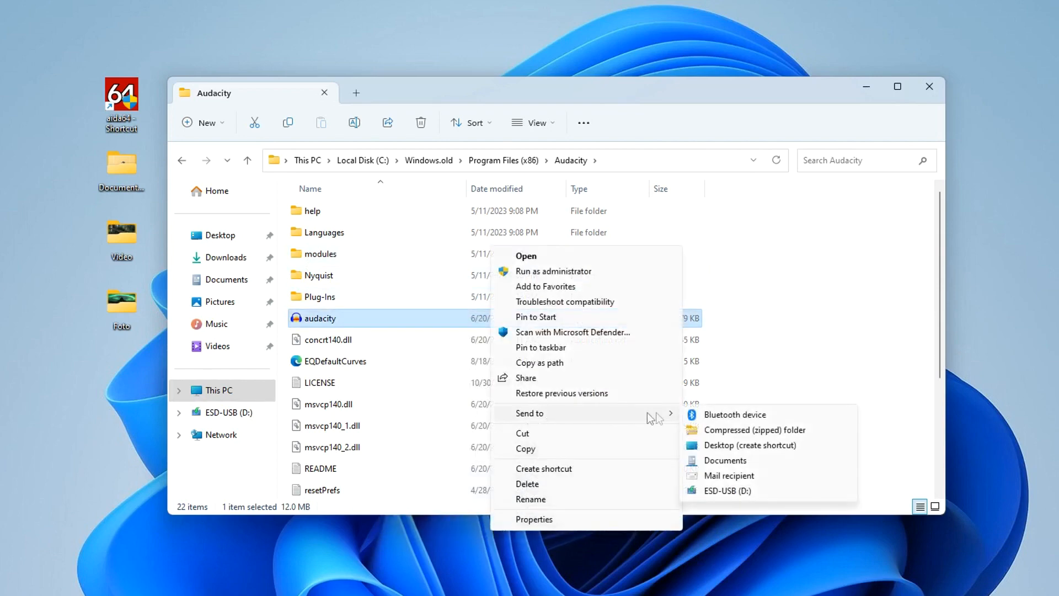
click(750, 444)
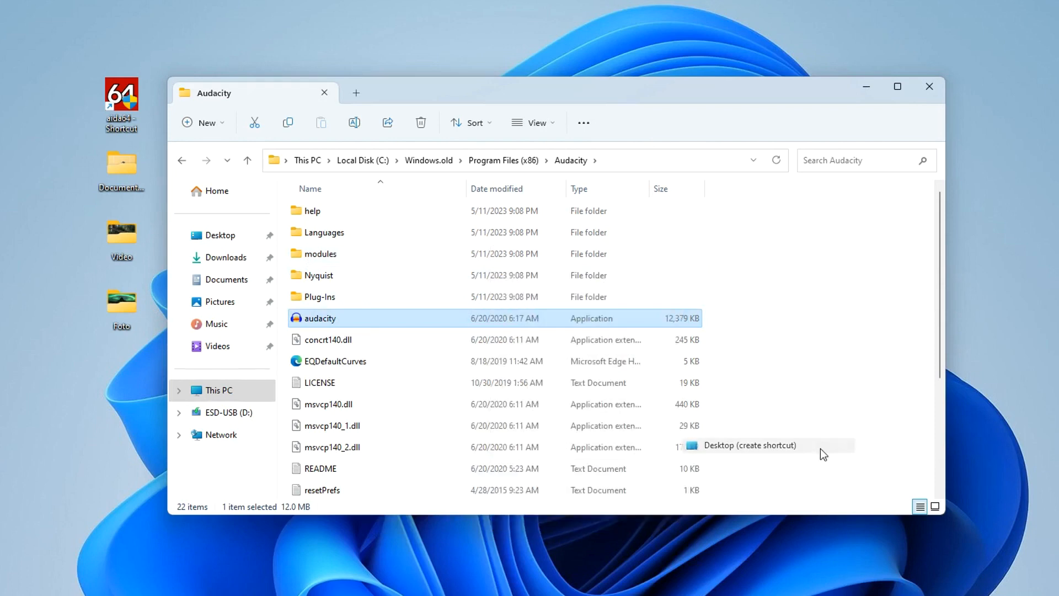
mouse_move(422, 329)
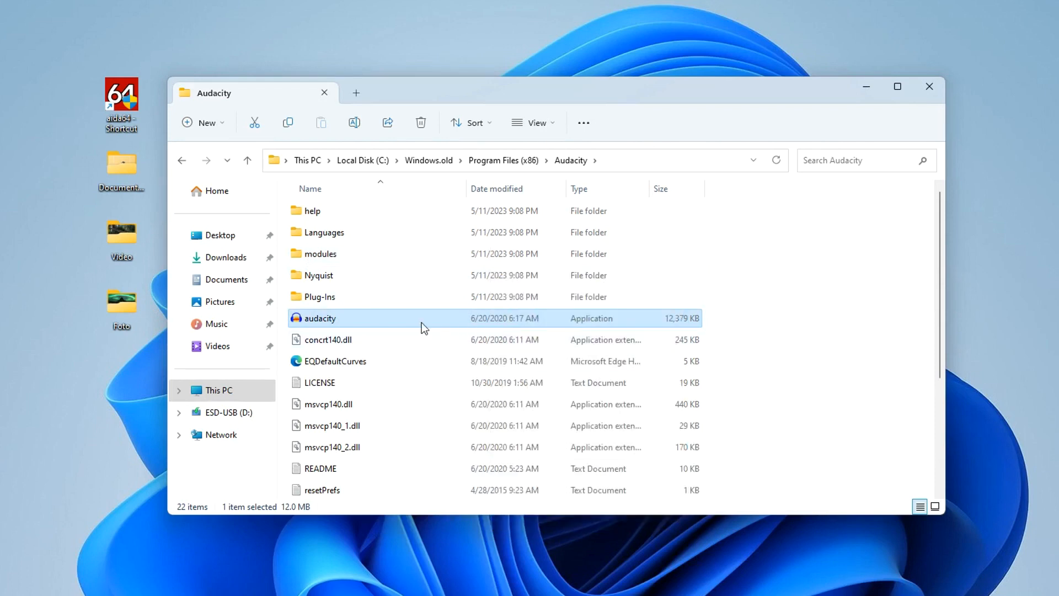
mouse_move(422, 328)
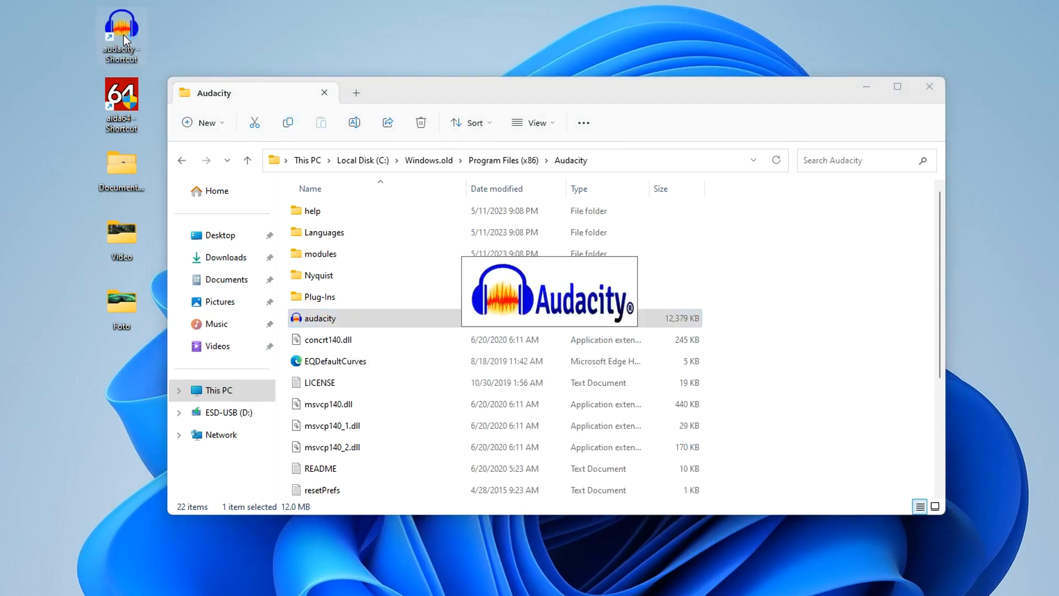
Step: Launch Audacity from its desktop shortcut, then close it and the File Explorer window
double_click(320, 318)
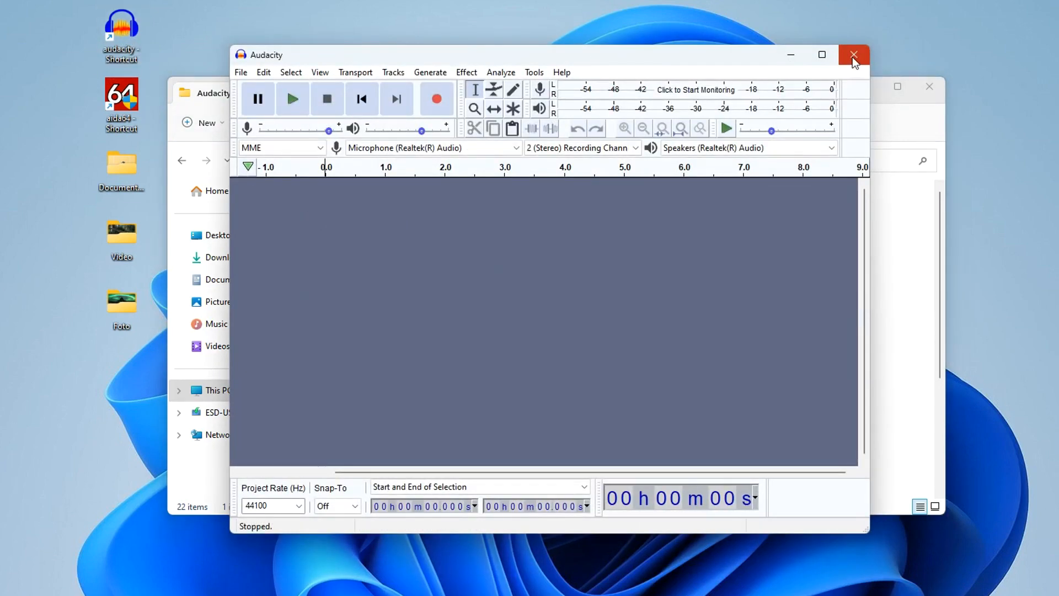
click(853, 55)
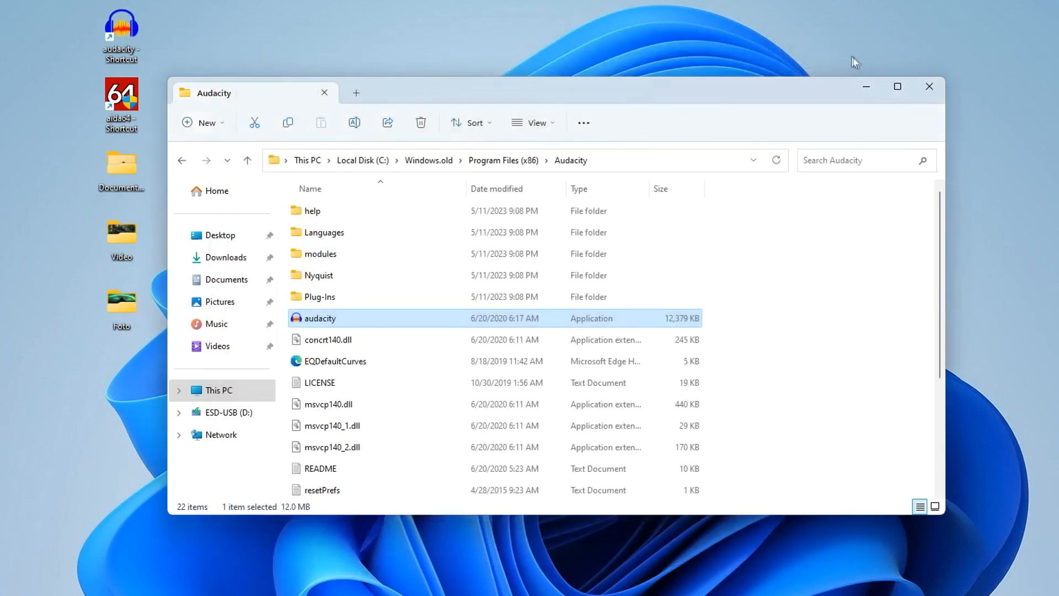
click(928, 86)
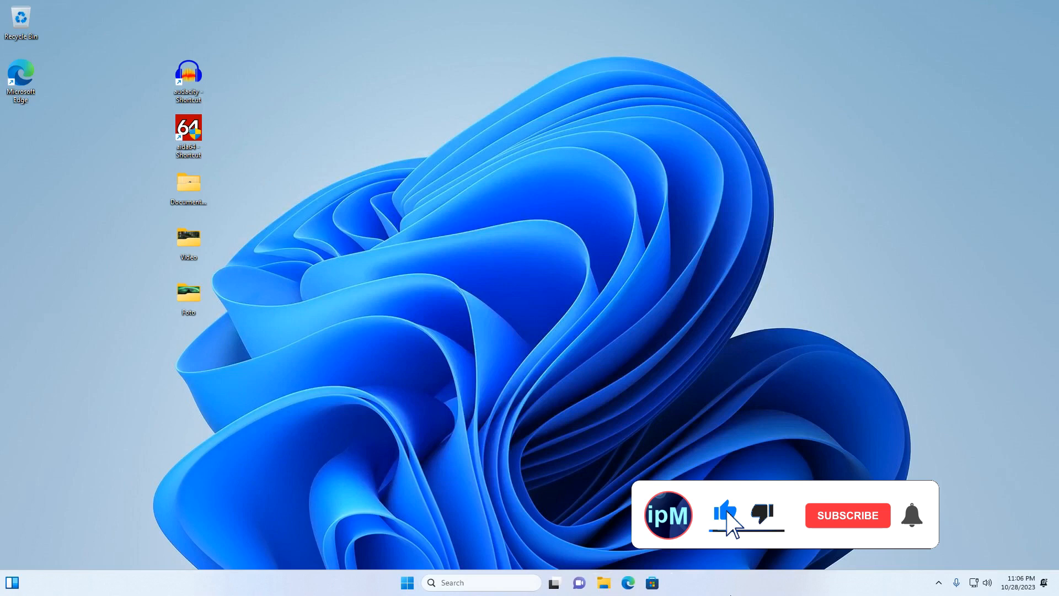
click(846, 515)
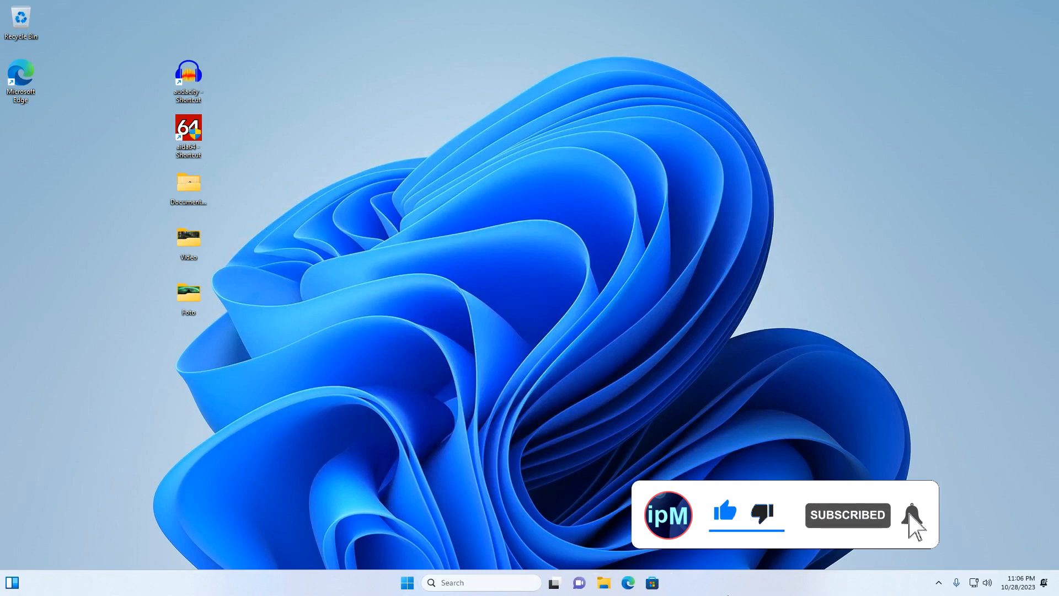
click(912, 515)
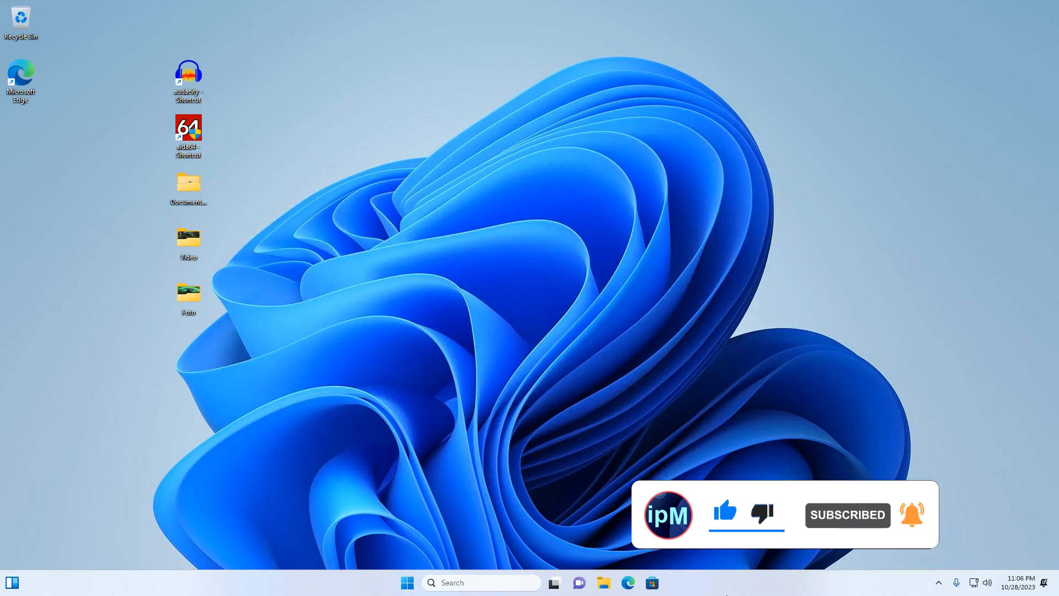